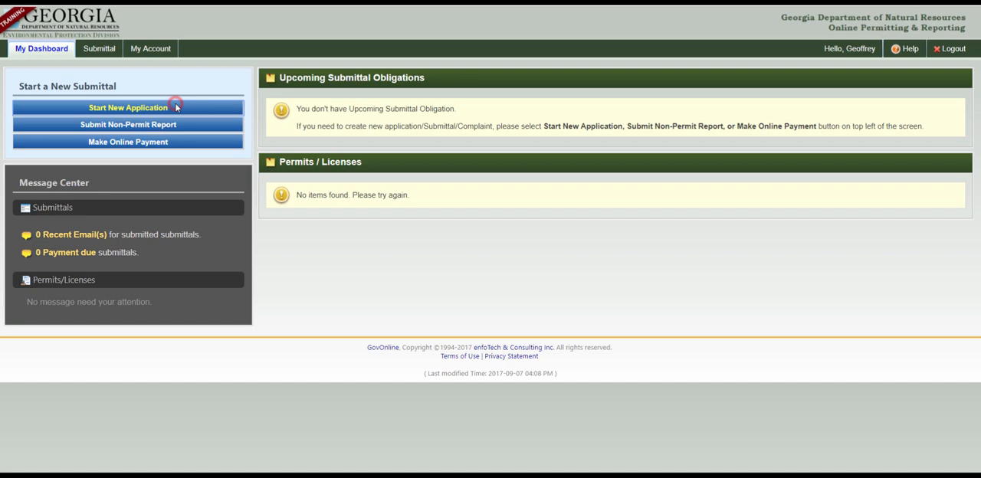
- Start a new Stormwater Construction General Permit application from My Dashboard
{"action": "left_click", "coordinate": [128, 107]}
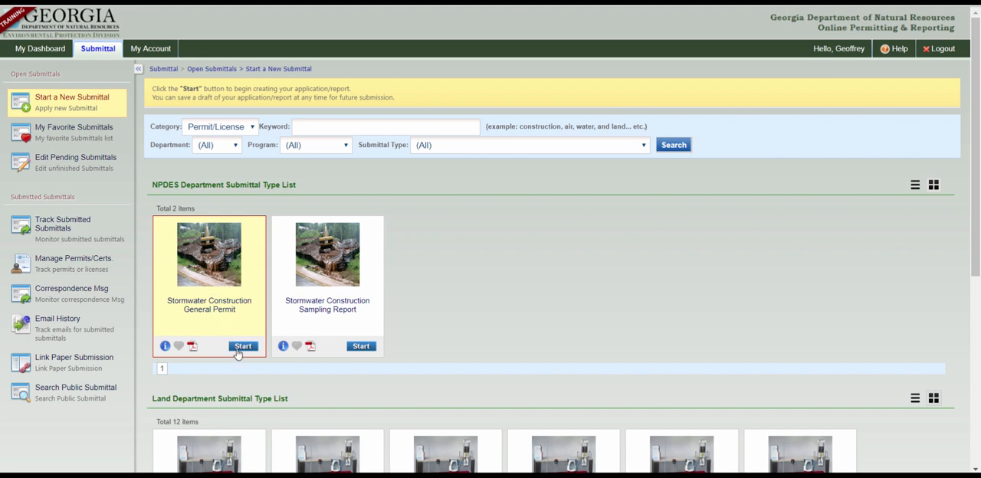
{"action": "left_click", "coordinate": [243, 345]}
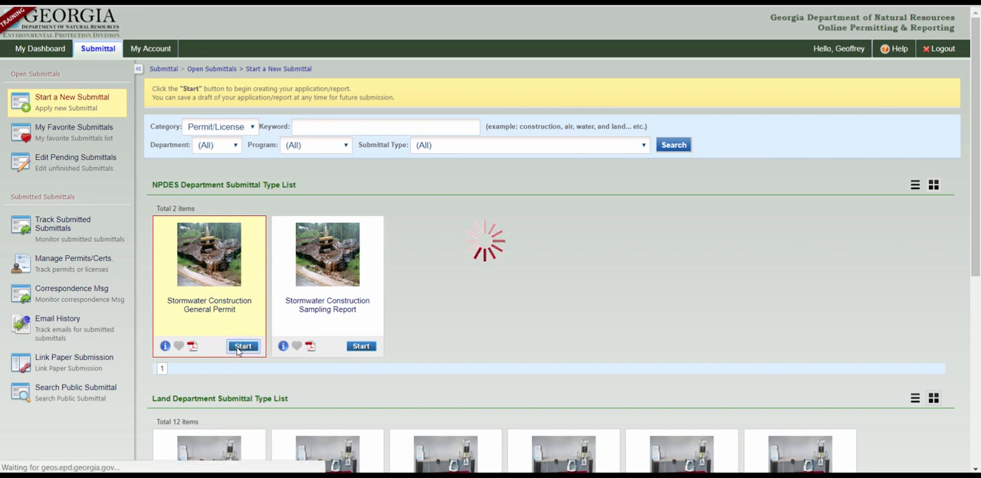
{"action": "left_click", "coordinate": [243, 346]}
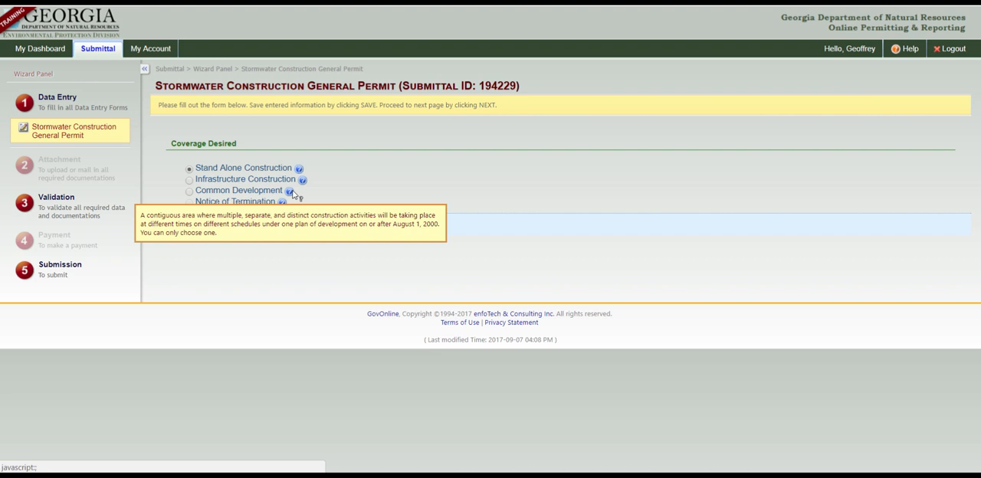
{"action": "mouse_move", "coordinate": [282, 201]}
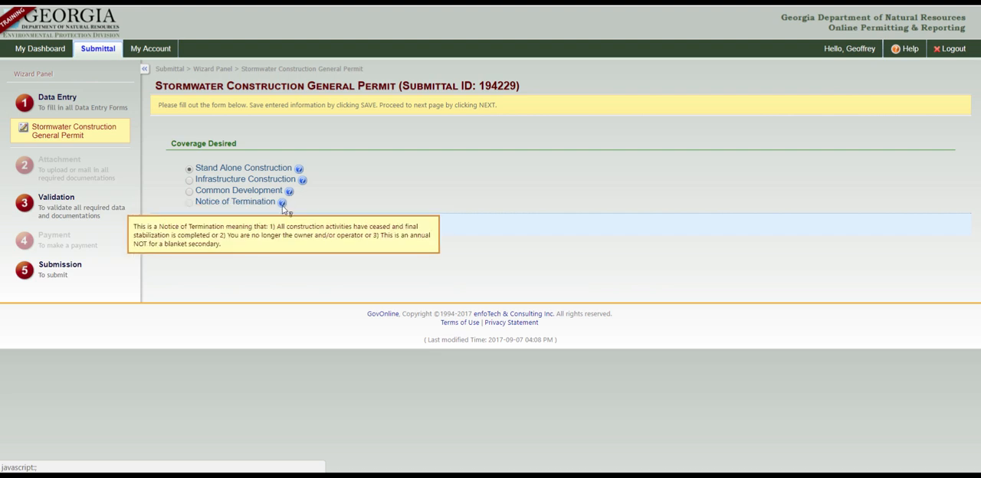
{"action": "mouse_move", "coordinate": [272, 224]}
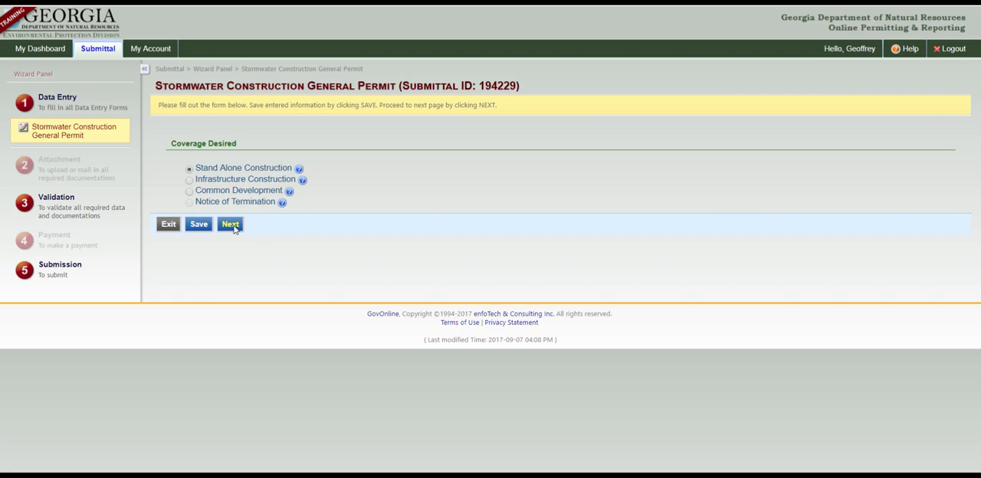
- Create a new facility record and name it Test
{"action": "left_click", "coordinate": [230, 224]}
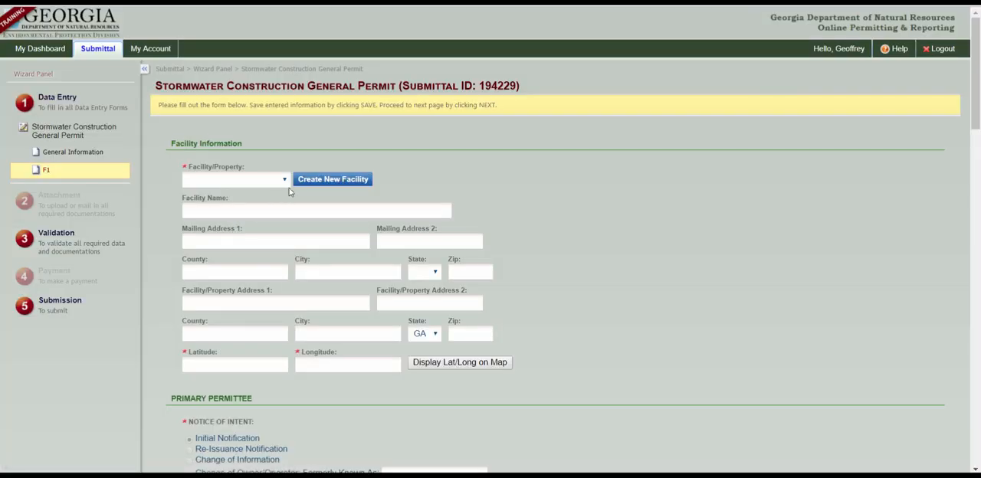
{"action": "left_click", "coordinate": [332, 179]}
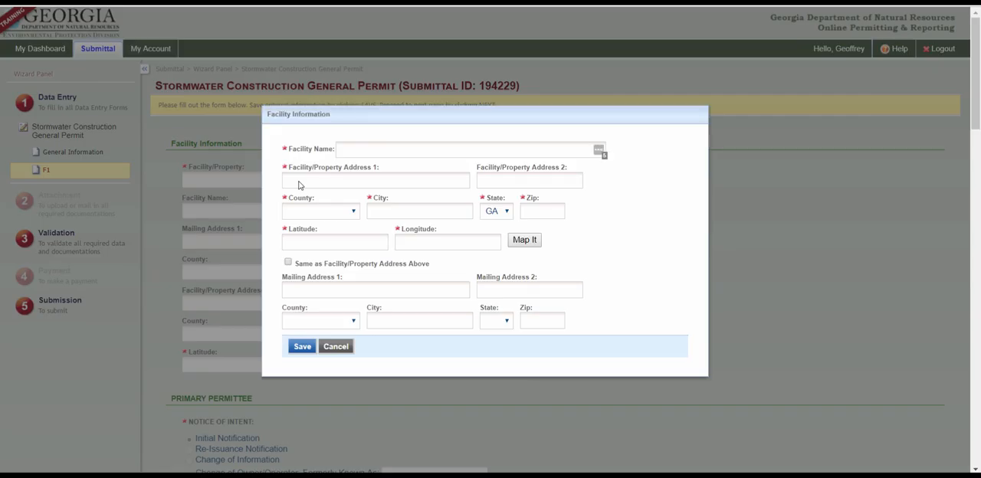
{"action": "left_click", "coordinate": [468, 148]}
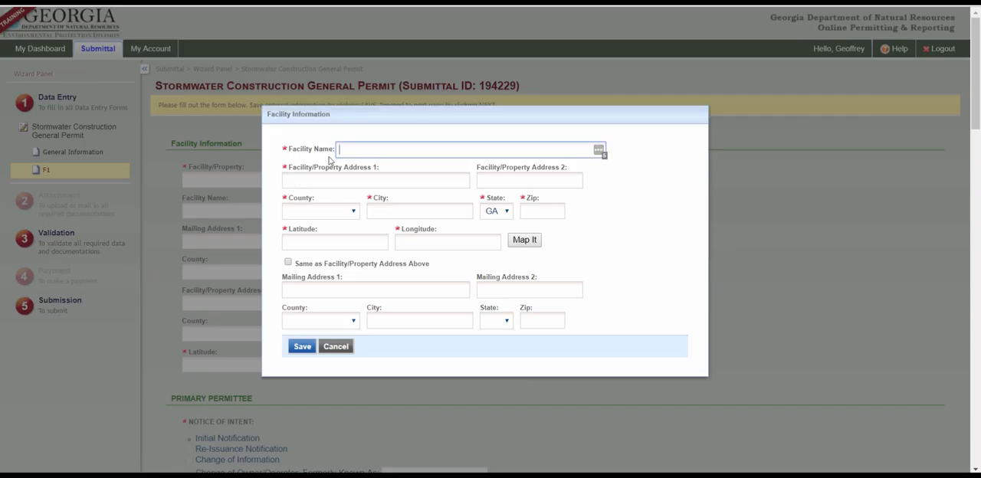
{"action": "type", "text": "Te"}
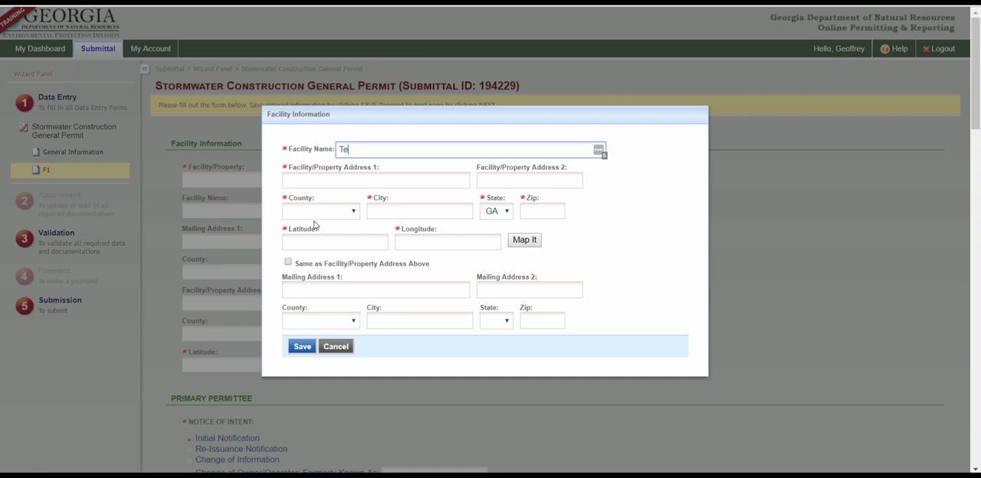
{"action": "type", "text": "st"}
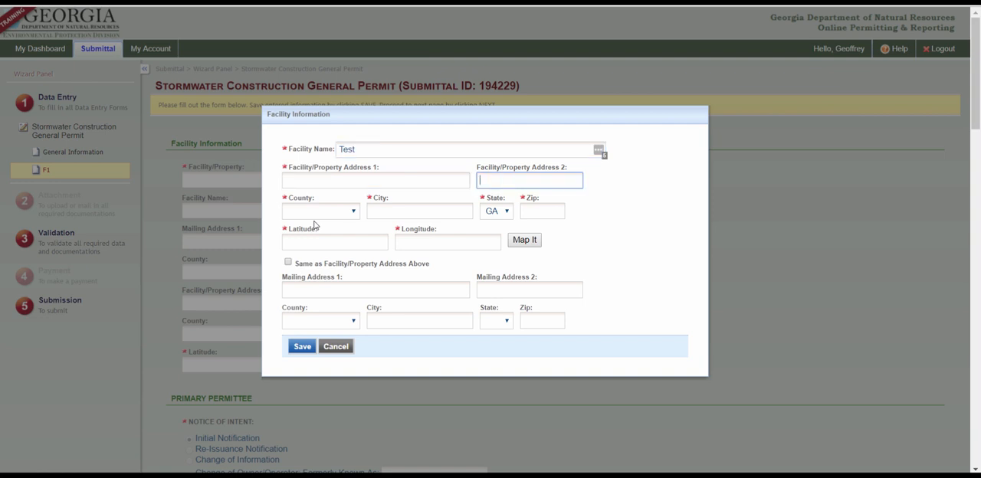
- Enter Dougherty County, city Albany, zip 31701 and address Hwy 100
{"action": "left_click", "coordinate": [320, 211]}
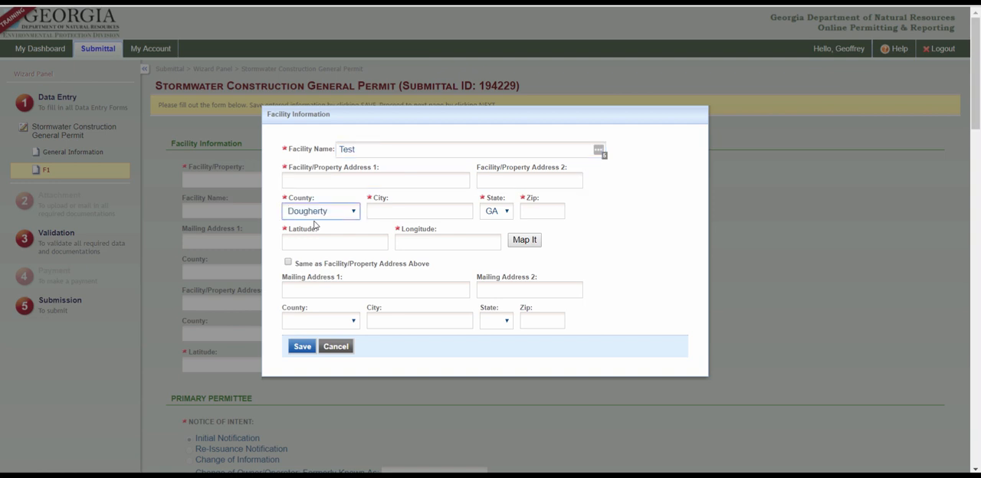
{"action": "type", "text": "Albany"}
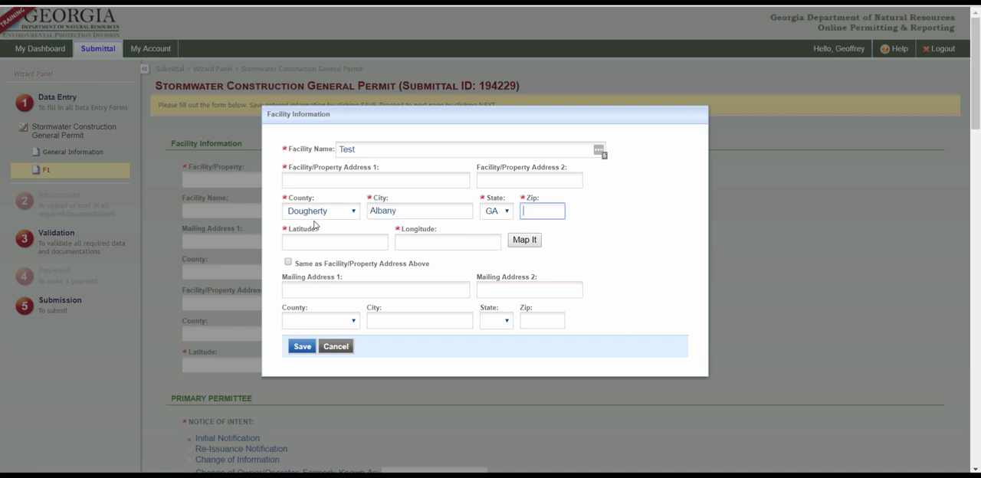
{"action": "type", "text": "31701"}
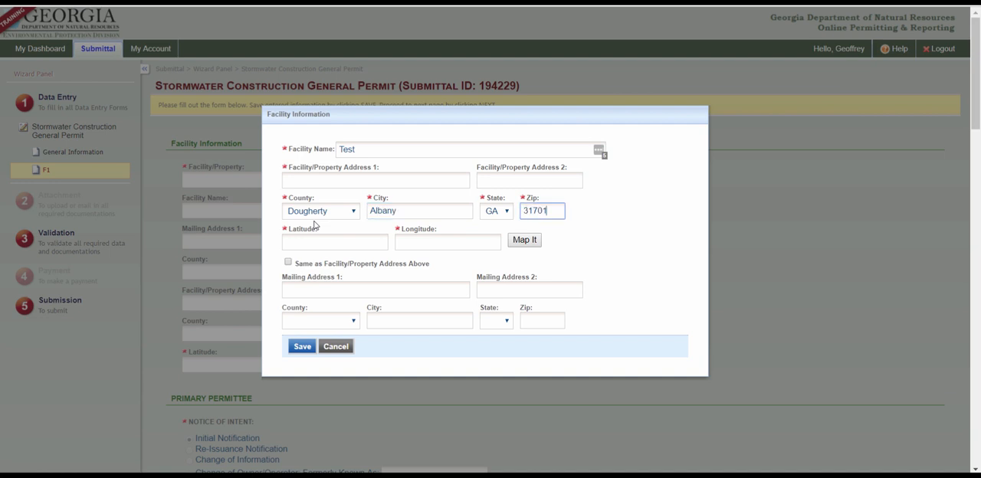
{"action": "left_click", "coordinate": [376, 180]}
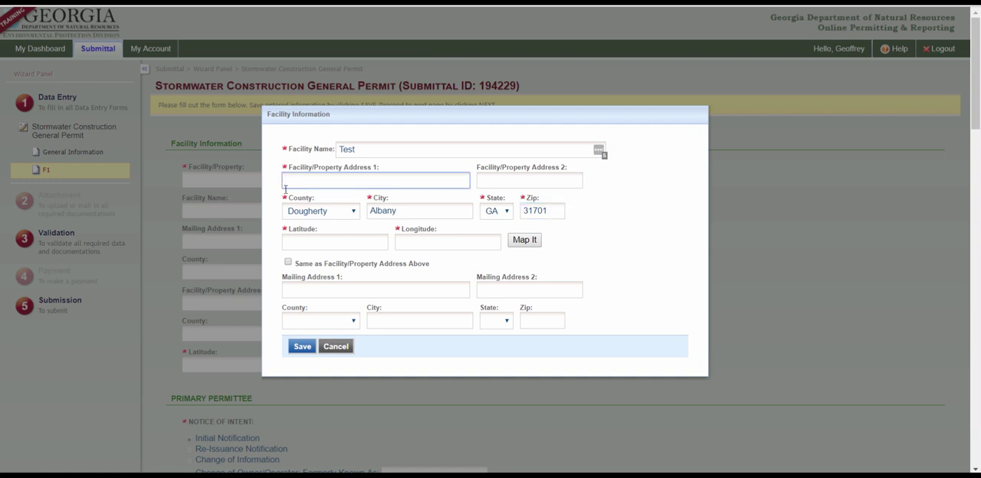
{"action": "type", "text": "Hwy 100"}
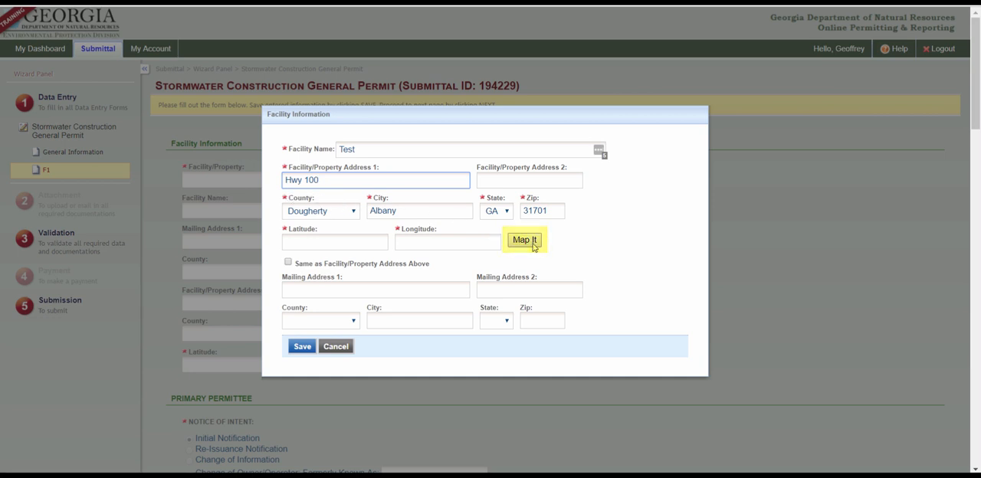
- Map the facility address and zoom into a close satellite view around the marker
{"action": "left_click", "coordinate": [525, 240]}
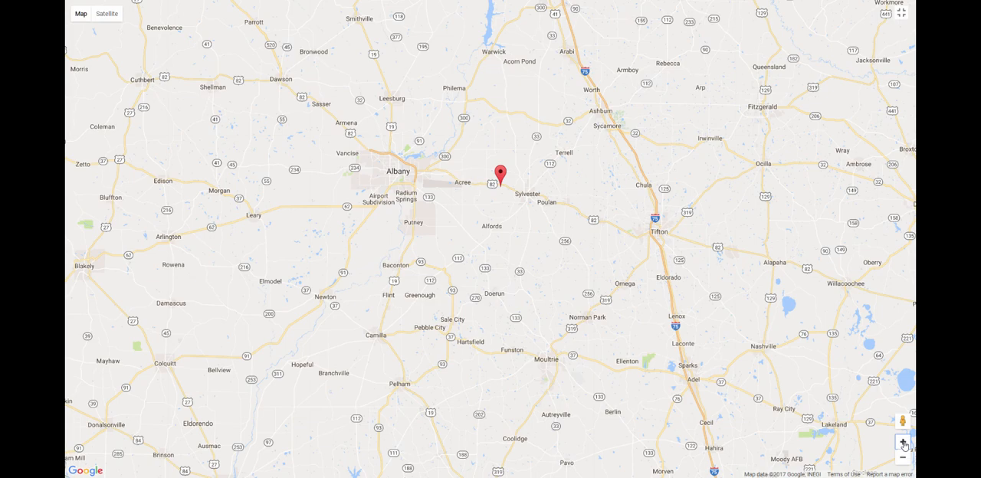
{"action": "left_click", "coordinate": [902, 444]}
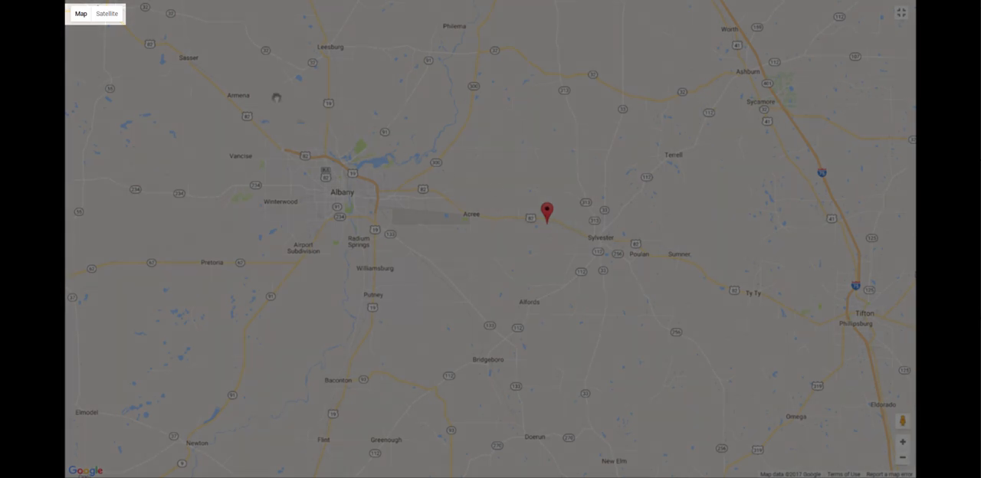
{"action": "mouse_move", "coordinate": [80, 14]}
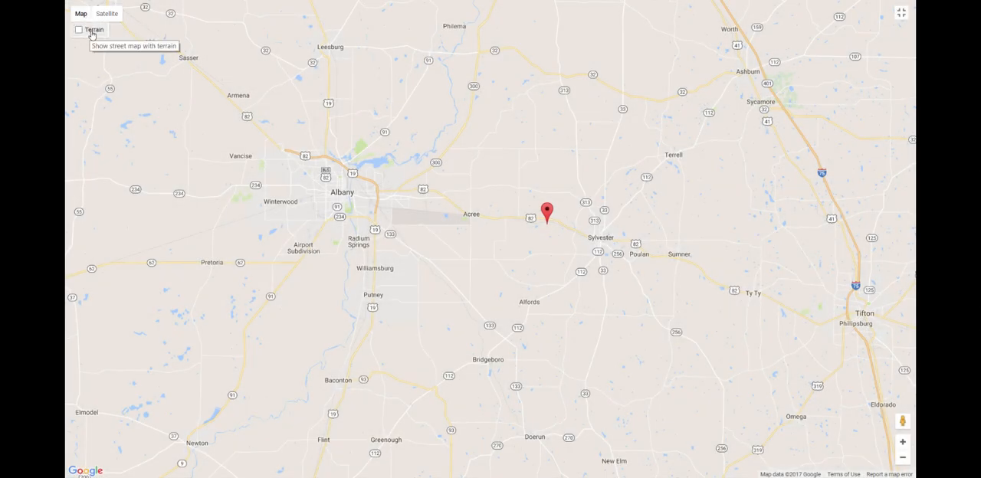
{"action": "left_click", "coordinate": [78, 29]}
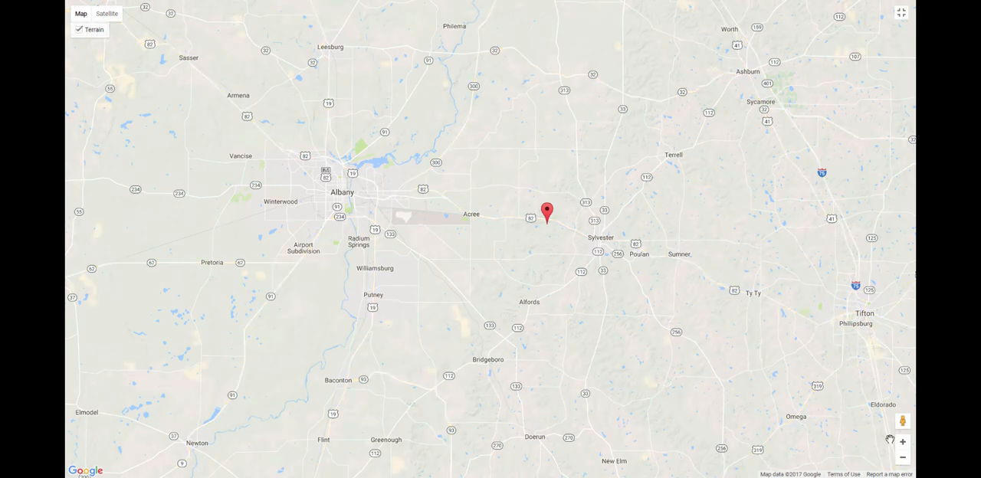
{"action": "left_click", "coordinate": [902, 441]}
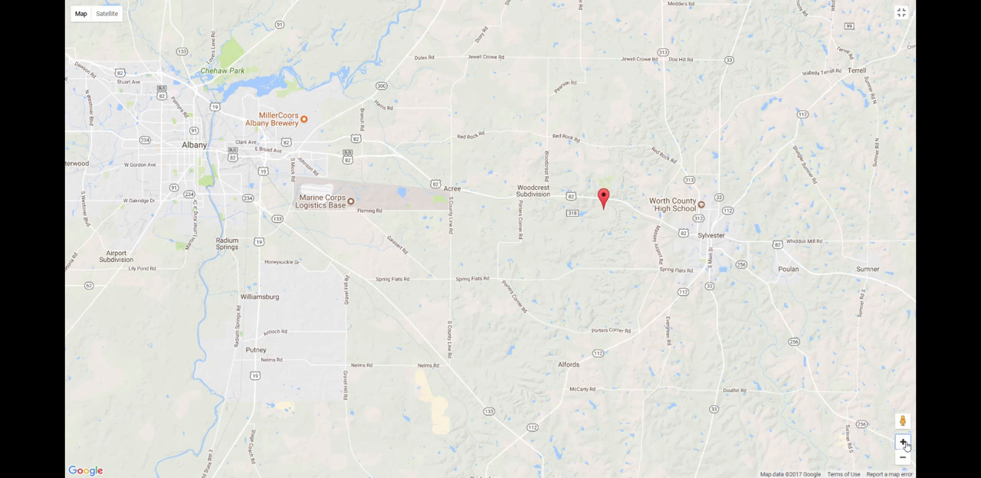
{"action": "mouse_move", "coordinate": [125, 28]}
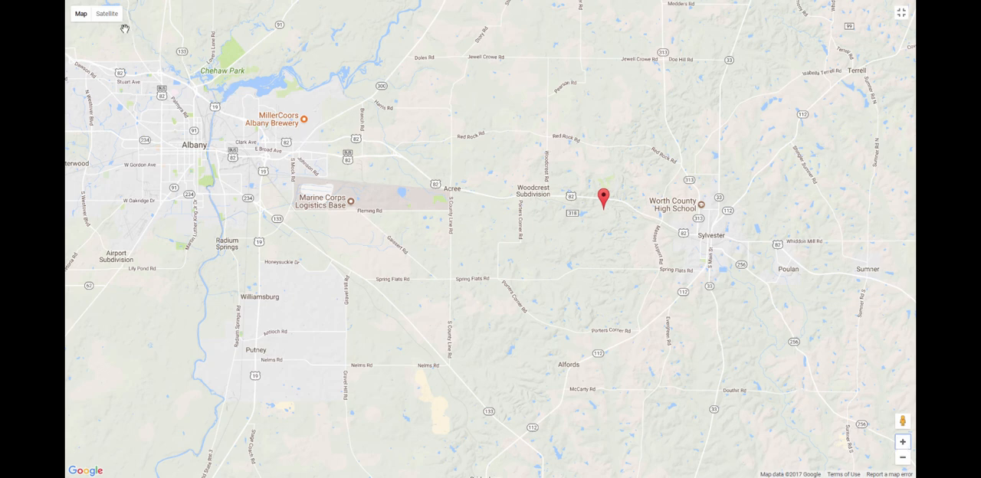
{"action": "left_click", "coordinate": [106, 13]}
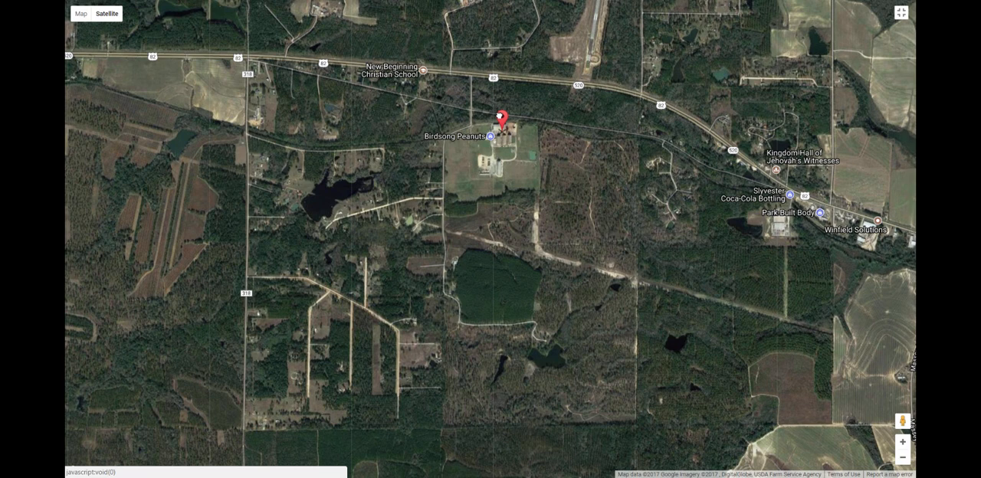
{"action": "mouse_move", "coordinate": [605, 120]}
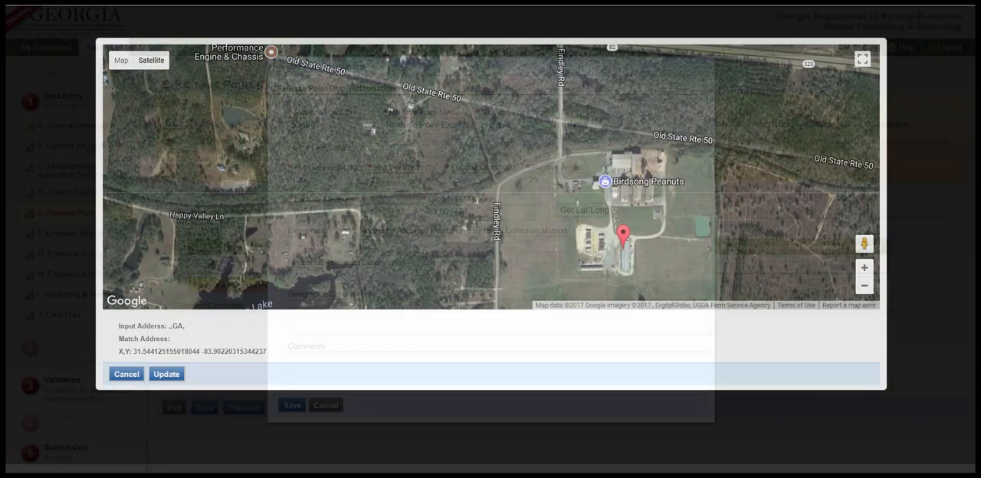
{"action": "mouse_move", "coordinate": [666, 261]}
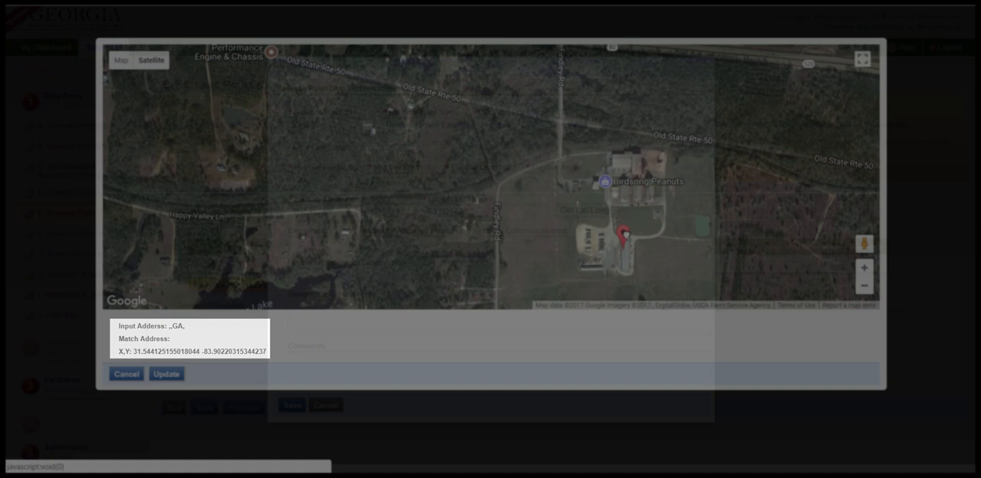
- Pin the site on the map and apply latitude 31.528266, longitude -84.176122
{"action": "left_click_drag", "start_coordinate": [625, 233], "coordinate": [704, 212]}
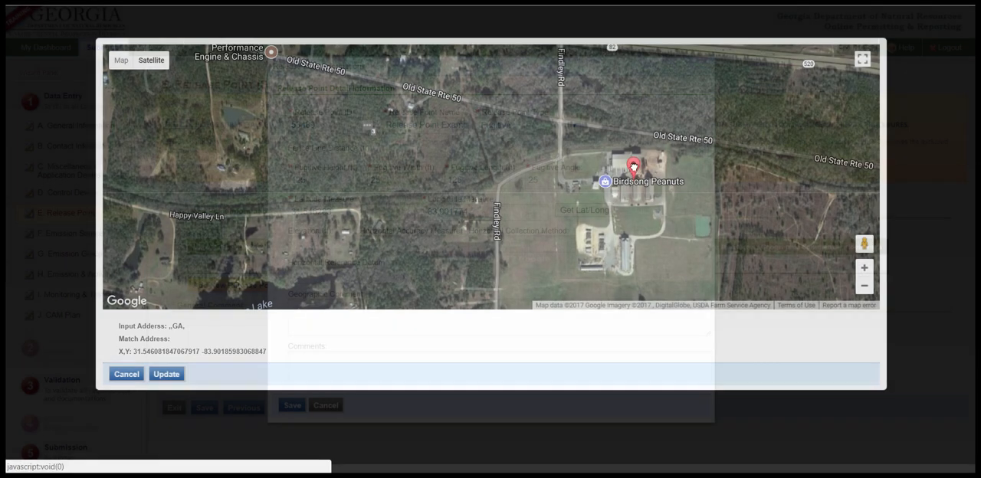
{"action": "left_click", "coordinate": [703, 210]}
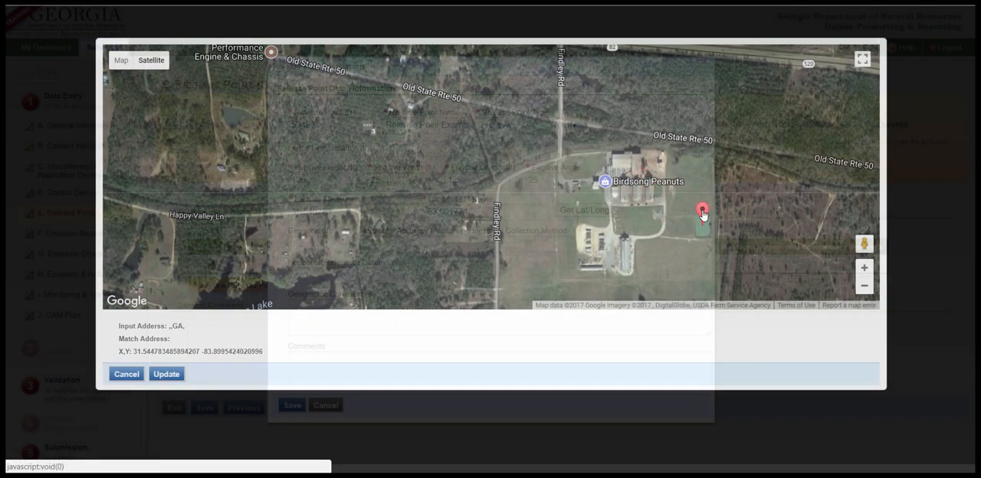
{"action": "left_click", "coordinate": [624, 236]}
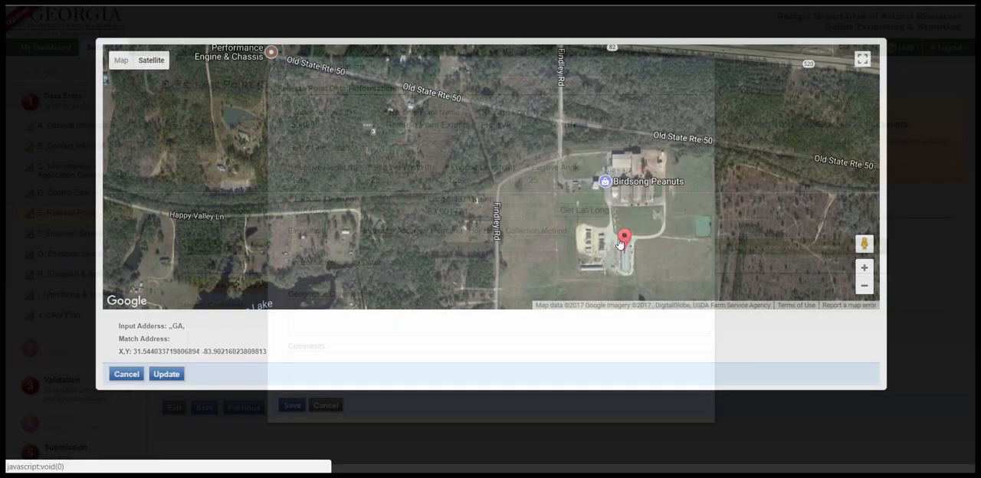
{"action": "left_click", "coordinate": [166, 374]}
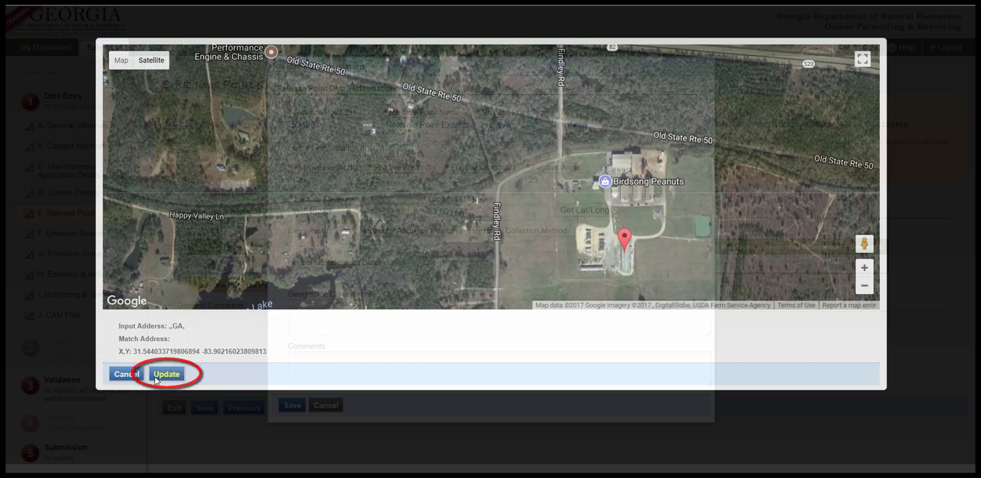
{"action": "left_click", "coordinate": [166, 374]}
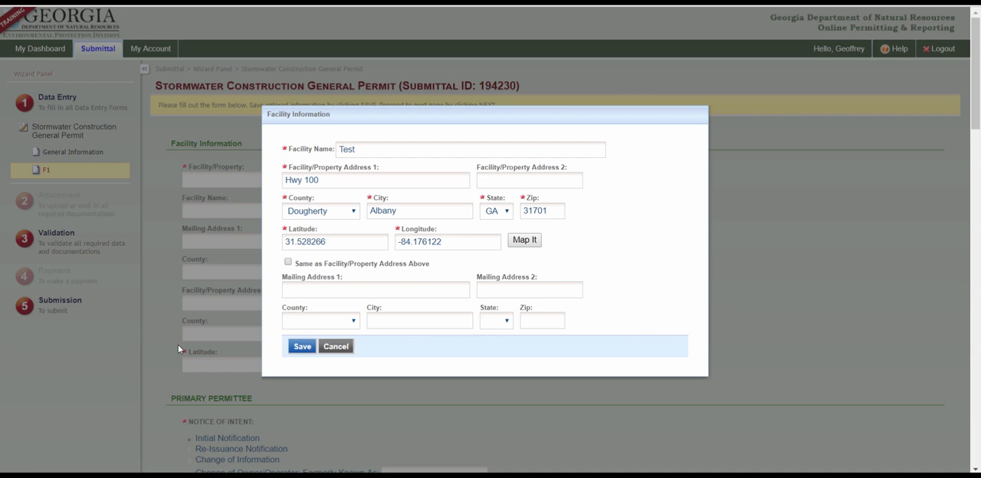
{"action": "left_click", "coordinate": [301, 347]}
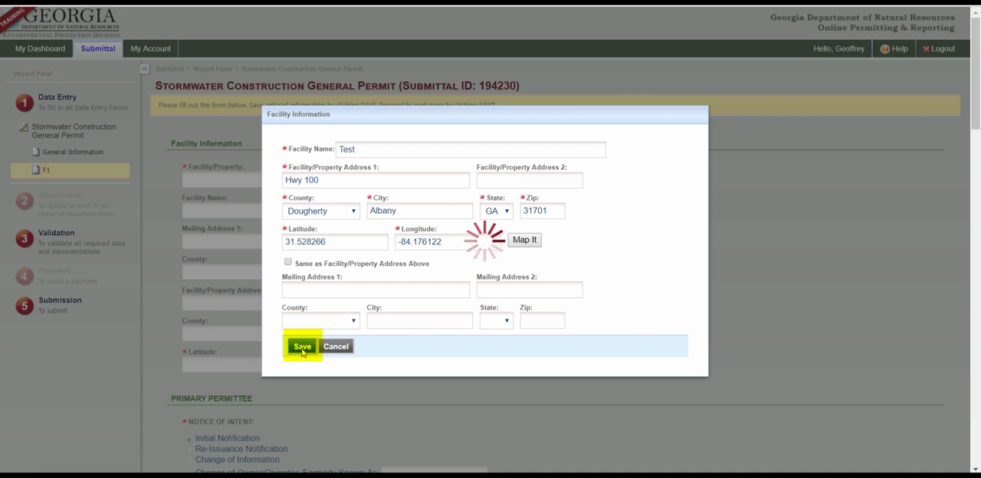
- Save the facility, choose Common Development as a Secondary Permittee, and continue
{"action": "left_click", "coordinate": [302, 346]}
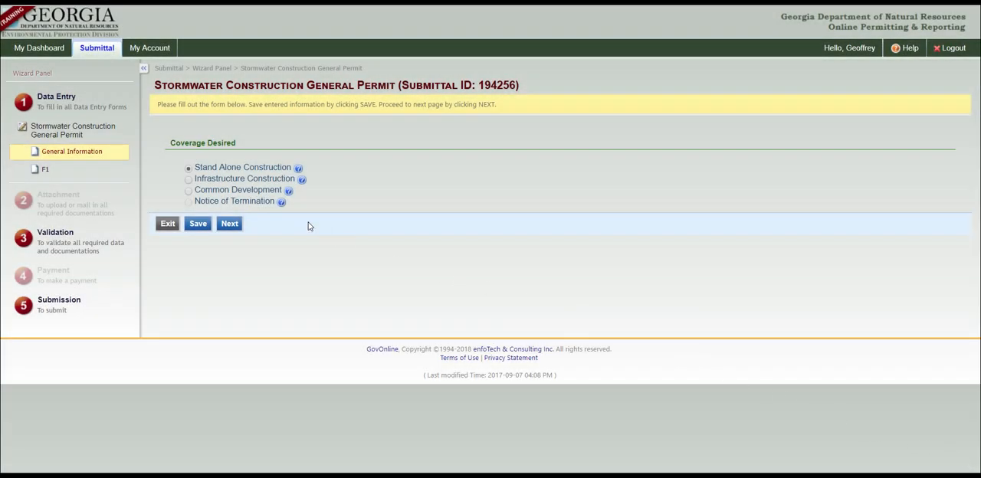
{"action": "left_click", "coordinate": [187, 189]}
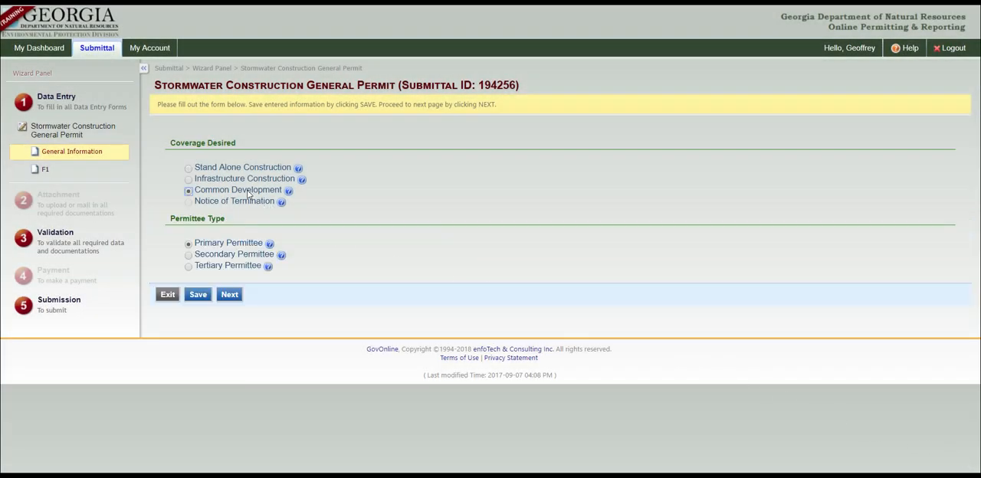
{"action": "mouse_move", "coordinate": [236, 262]}
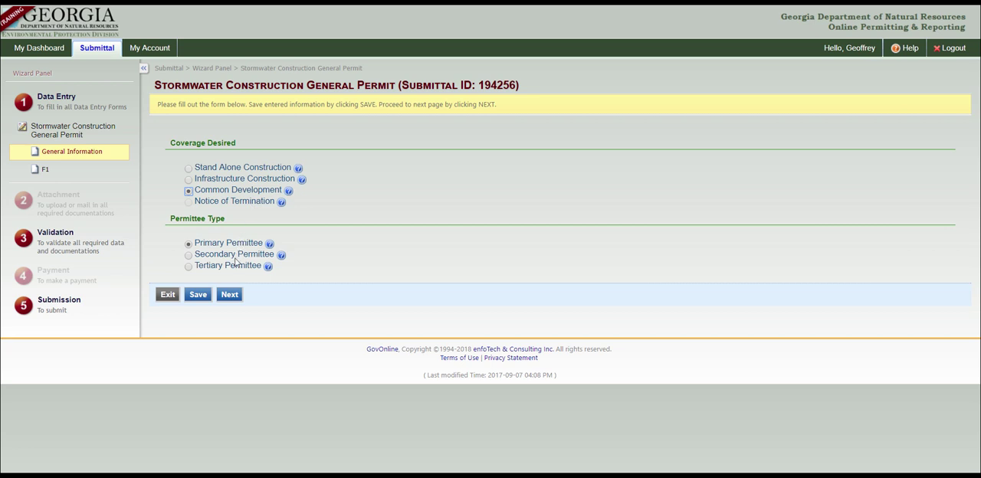
{"action": "left_click", "coordinate": [189, 254]}
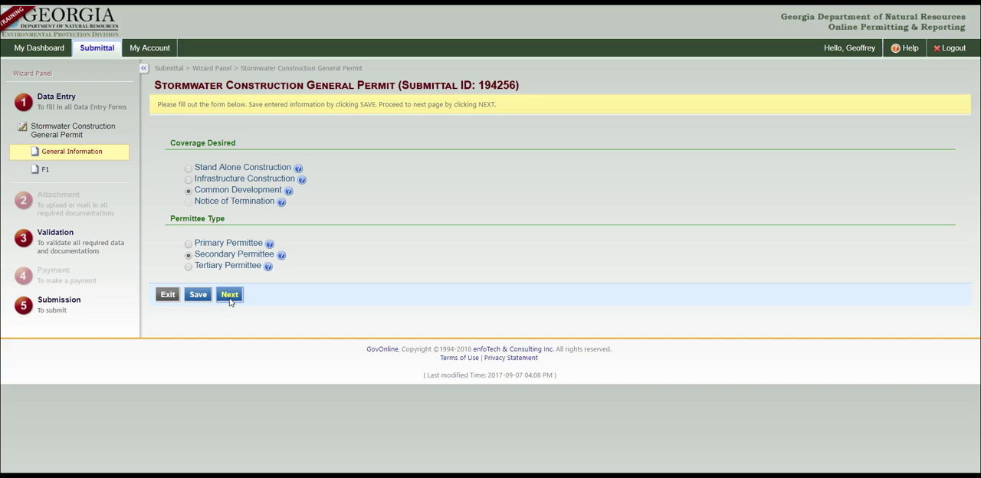
{"action": "left_click", "coordinate": [230, 294]}
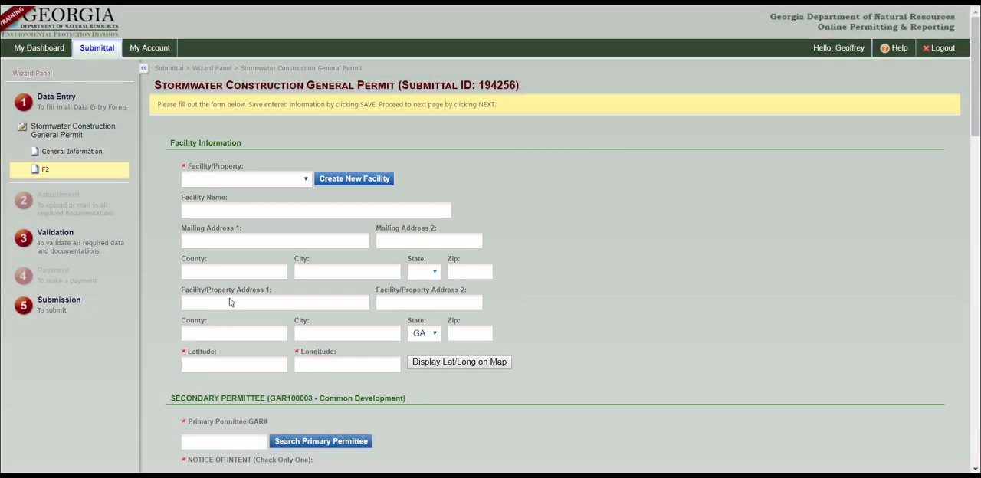
{"action": "scroll", "scroll_direction": "down", "scroll_amount": 3}
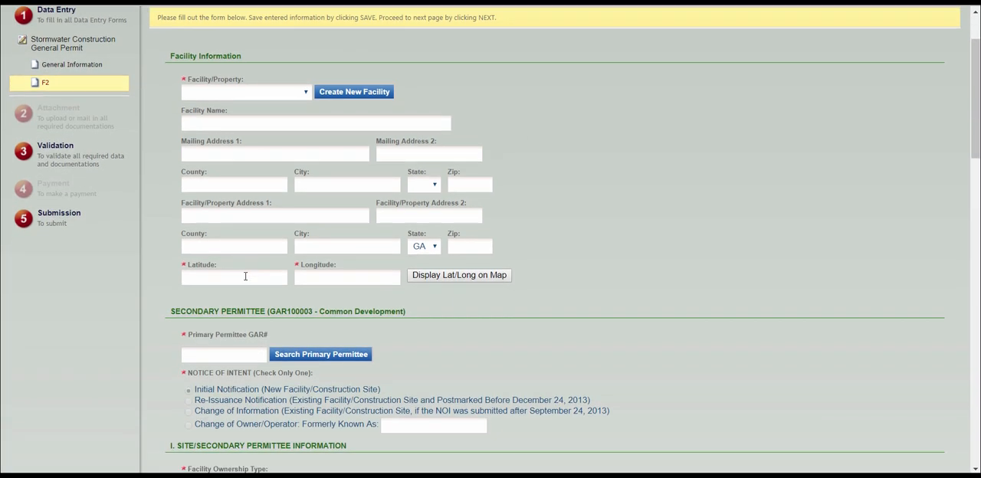
{"action": "scroll", "scroll_direction": "down", "scroll_amount": 3}
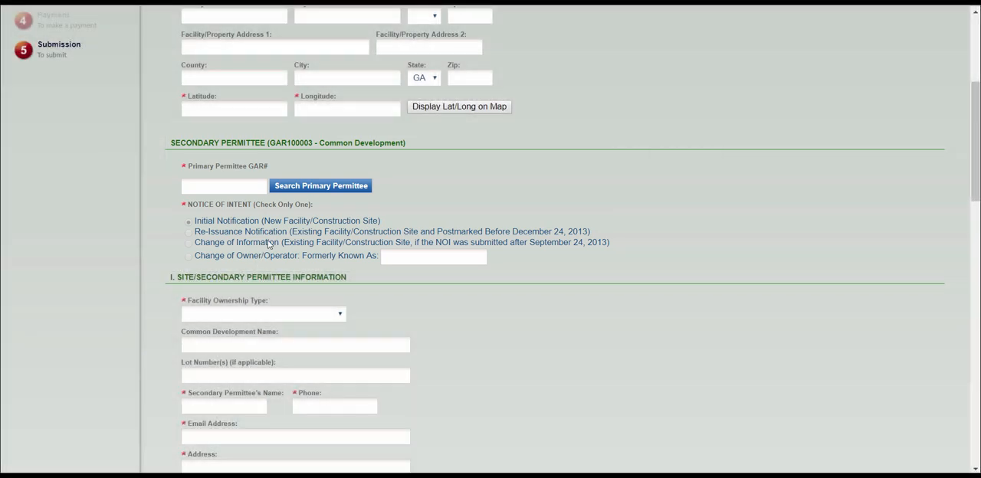
- Search for and associate primary permittee THE CHEROKEE (GAR308901-V2)
{"action": "left_click", "coordinate": [321, 185]}
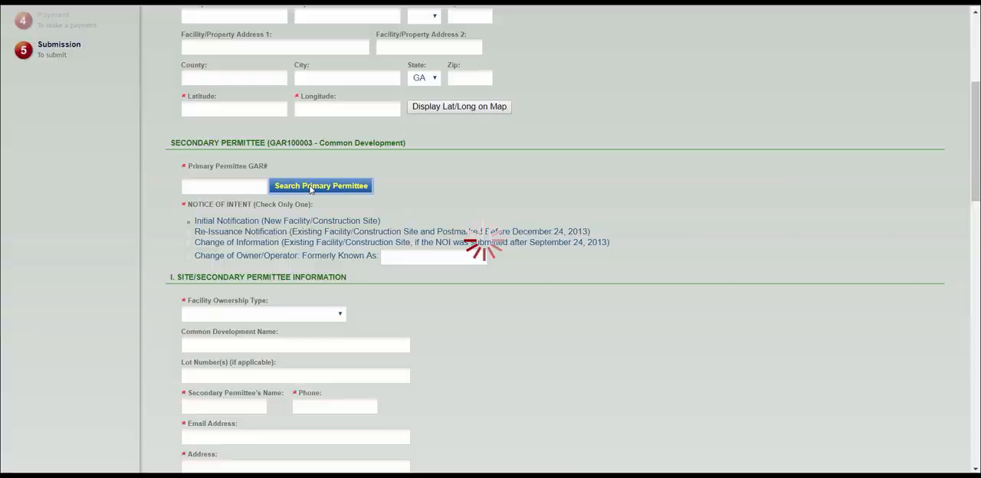
{"action": "left_click", "coordinate": [320, 185]}
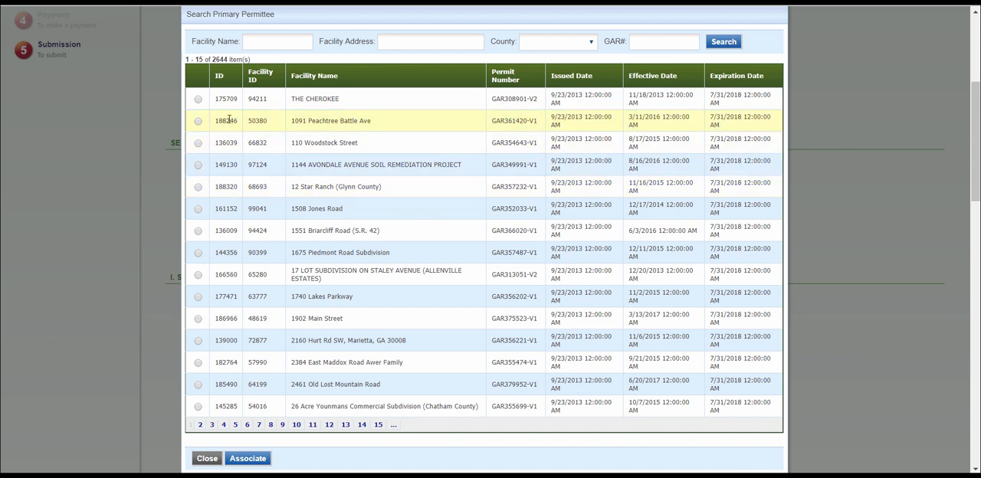
{"action": "left_click", "coordinate": [198, 99]}
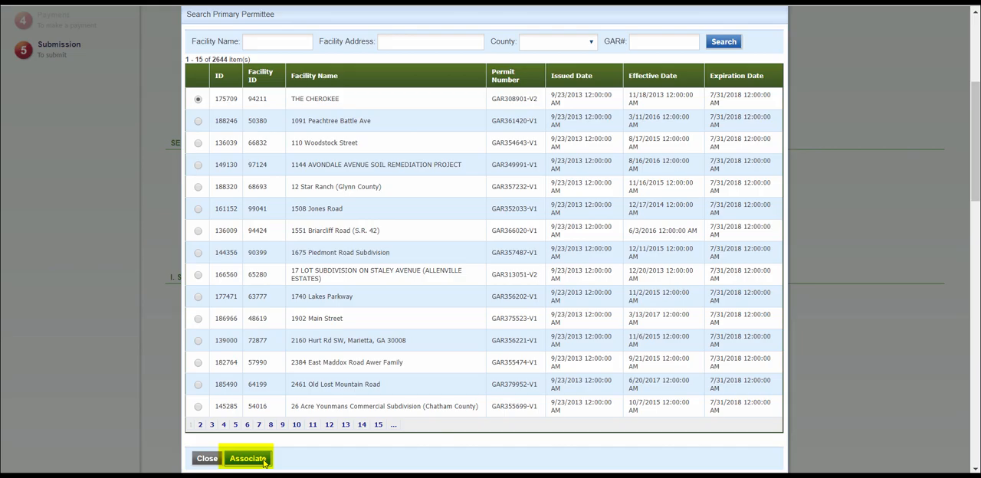
{"action": "left_click", "coordinate": [247, 458]}
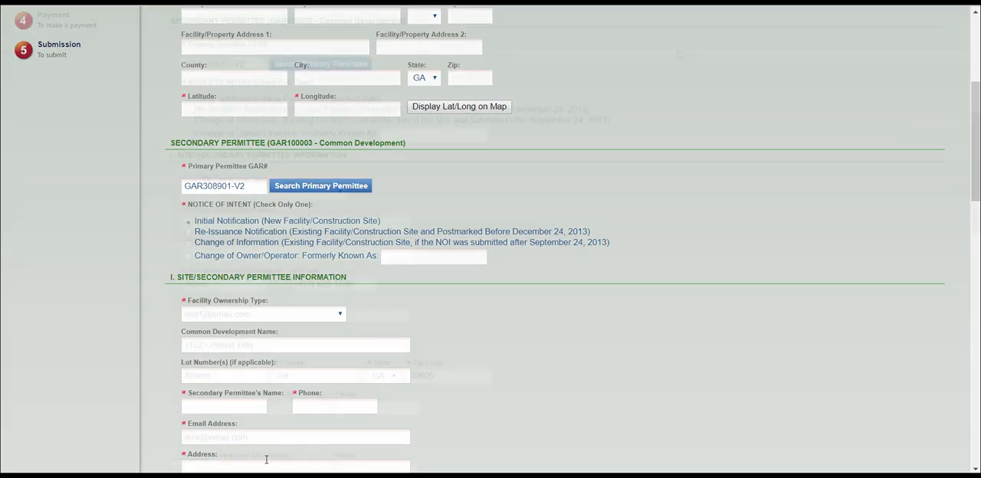
- Pick a facility ownership type and page through the Tertiary Permittee form to its certifications
{"action": "scroll", "scroll_direction": "down", "scroll_amount": 3}
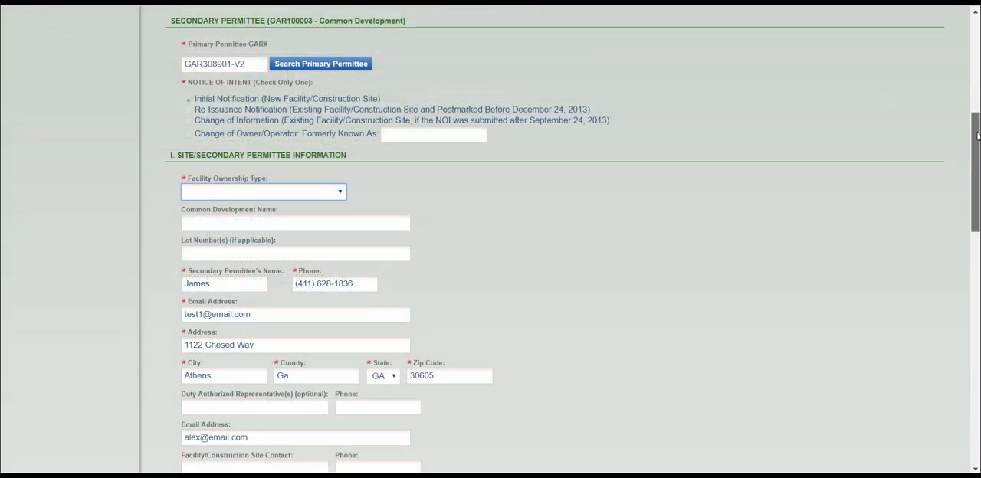
{"action": "scroll", "scroll_direction": "down", "scroll_amount": 3}
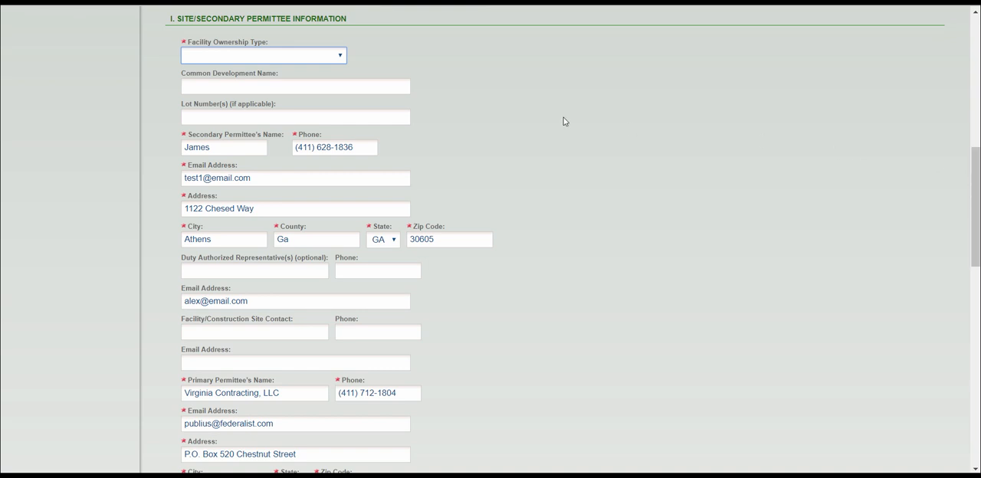
{"action": "left_click", "coordinate": [263, 55]}
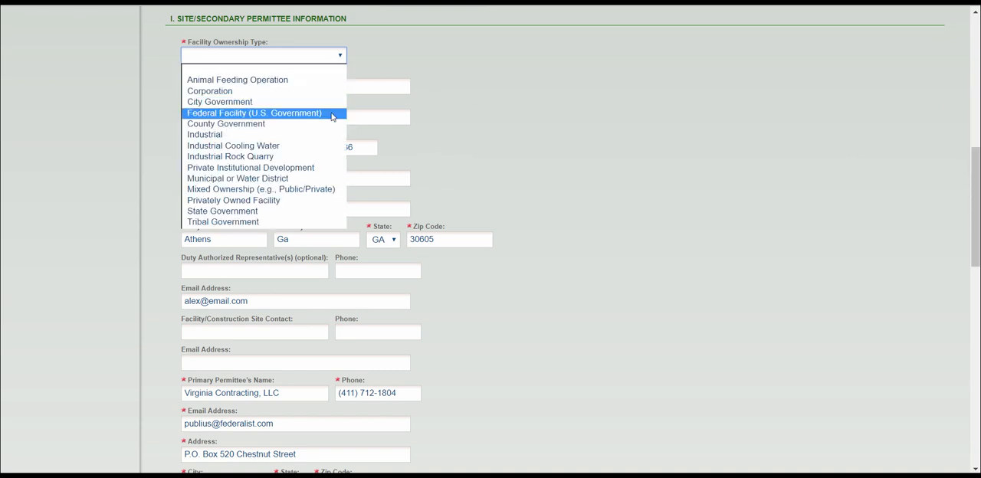
{"action": "left_click", "coordinate": [253, 112]}
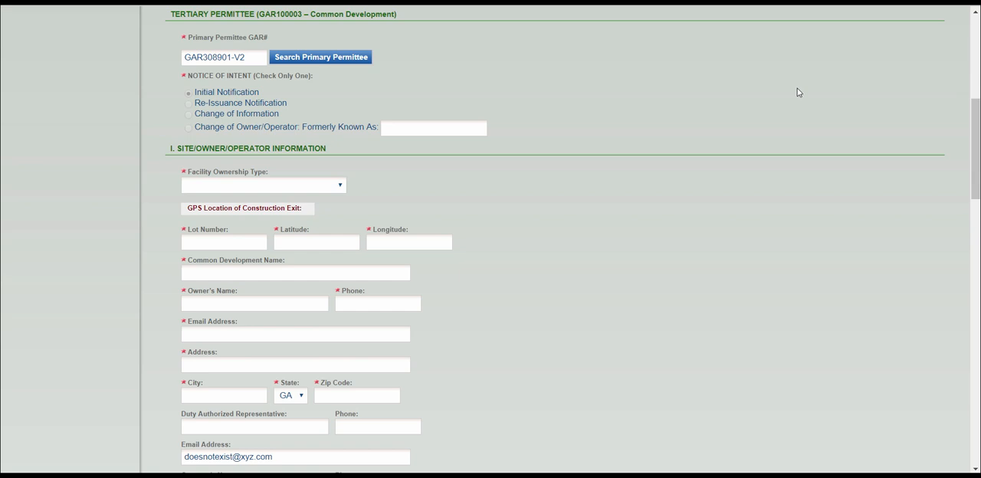
{"action": "scroll", "scroll_direction": "down", "scroll_amount": 3}
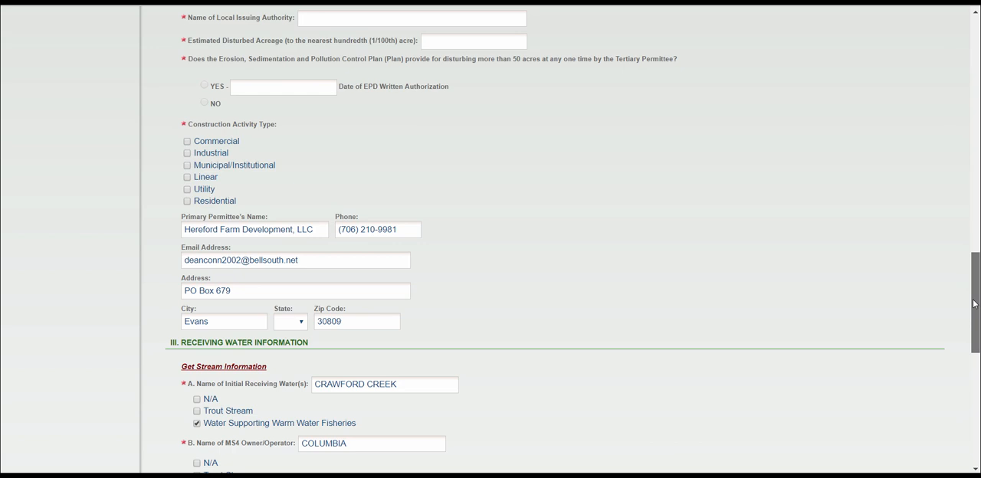
{"action": "scroll", "scroll_direction": "down", "scroll_amount": 3}
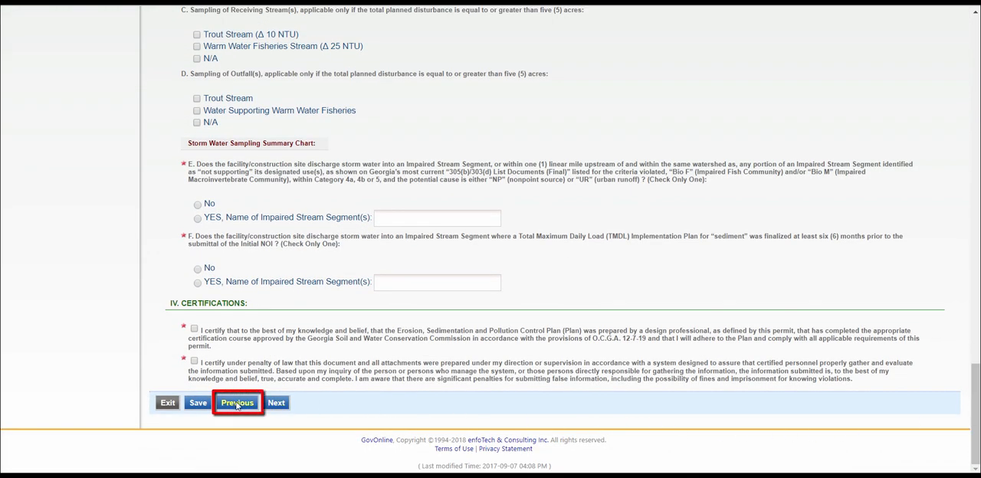
- Go back, reselect Secondary Permittee, and continue to the primary-permittee form for facility Test
{"action": "left_click", "coordinate": [237, 402]}
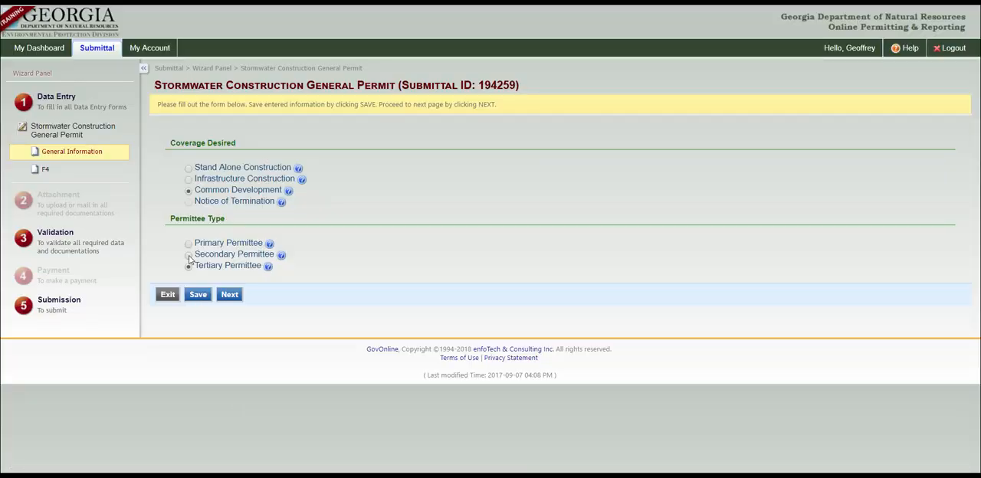
{"action": "left_click", "coordinate": [188, 254]}
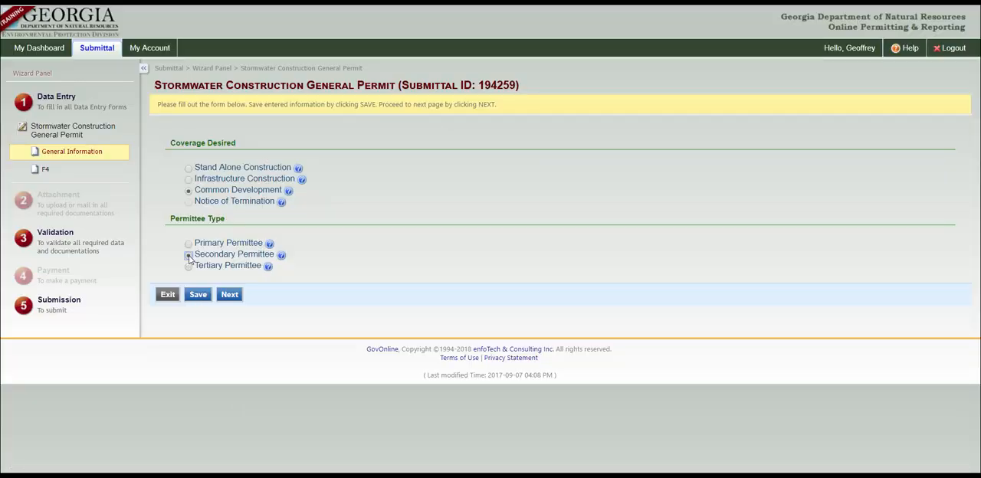
{"action": "left_click", "coordinate": [229, 295]}
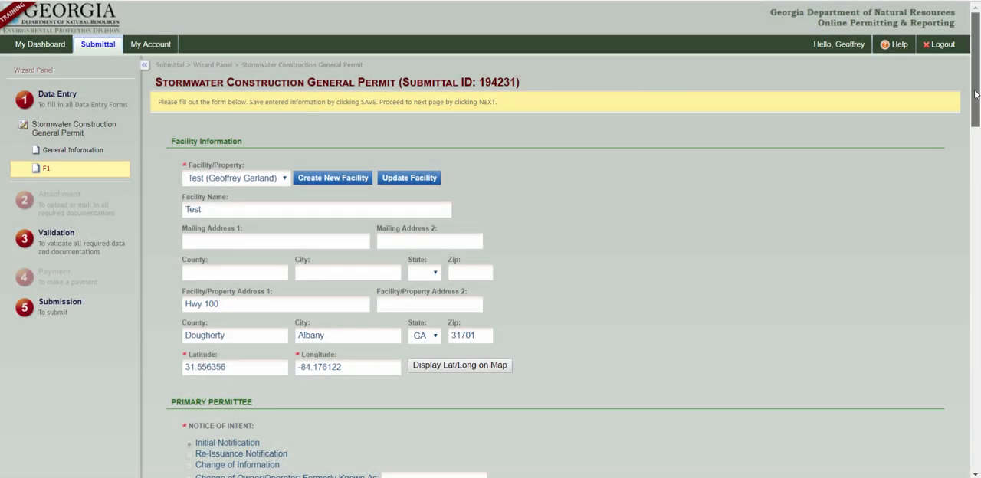
- Copy the responsible official's details into the owner fields and set ownership to Industrial
{"action": "scroll", "scroll_direction": "down", "scroll_amount": 3}
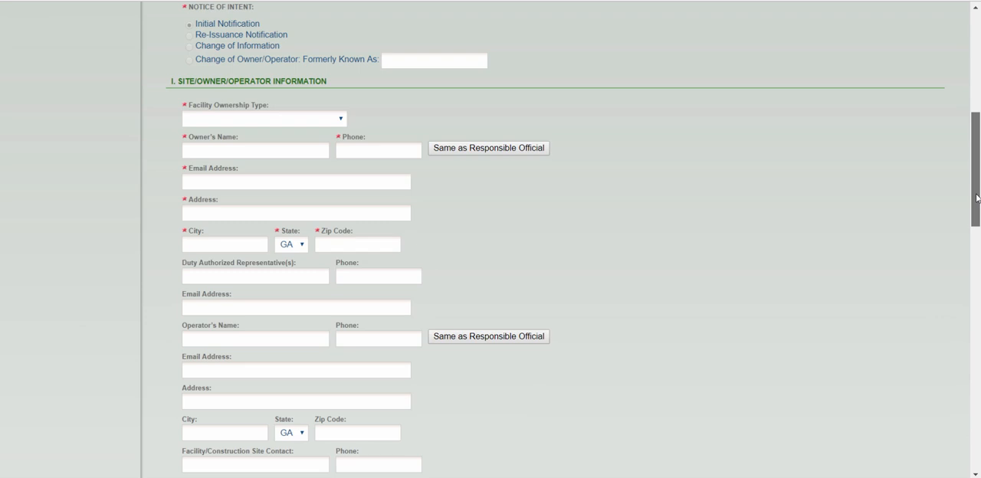
{"action": "scroll", "scroll_direction": "down", "scroll_amount": 3}
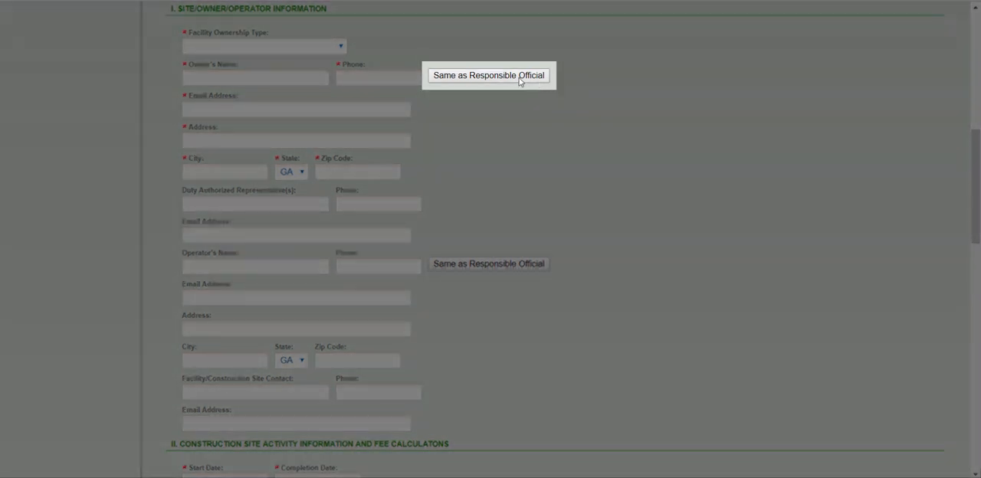
{"action": "left_click", "coordinate": [488, 75]}
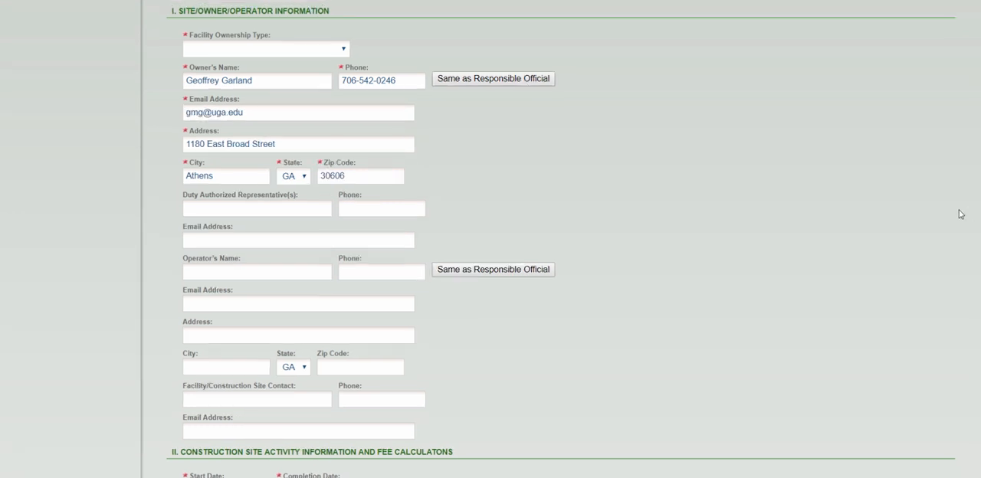
{"action": "mouse_move", "coordinate": [347, 61]}
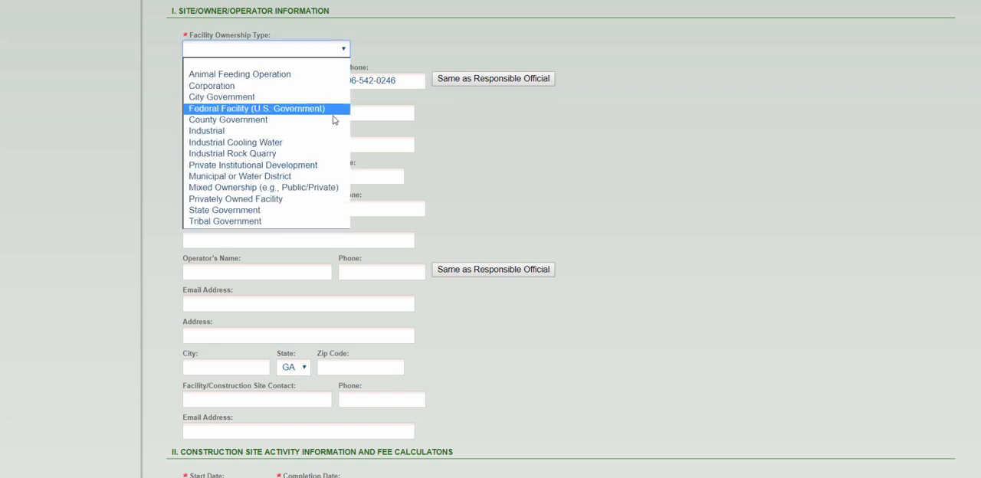
{"action": "left_click", "coordinate": [206, 130]}
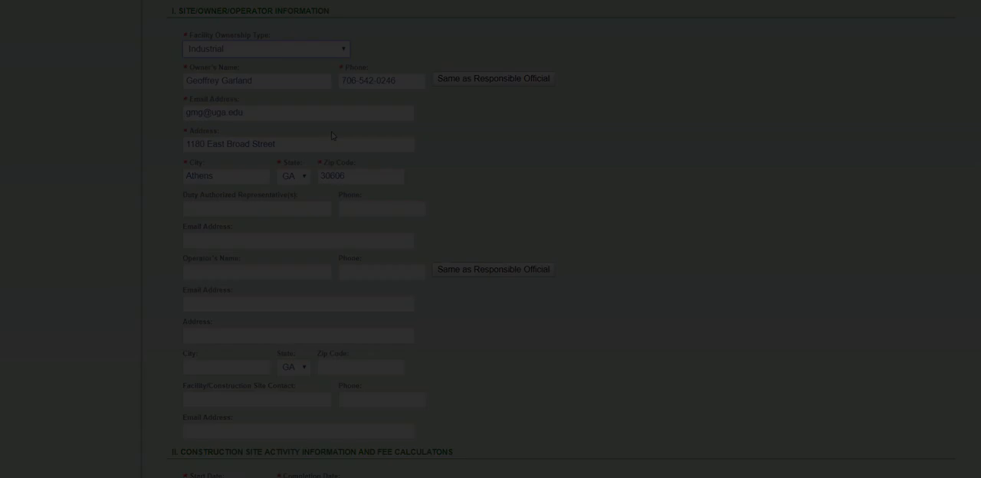
{"action": "scroll", "scroll_direction": "down", "scroll_amount": 3}
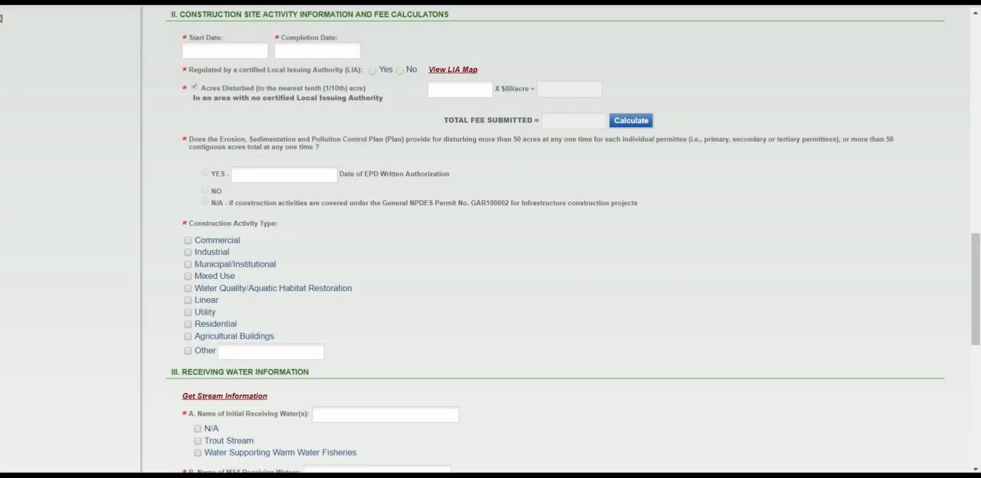
{"action": "left_click", "coordinate": [399, 74]}
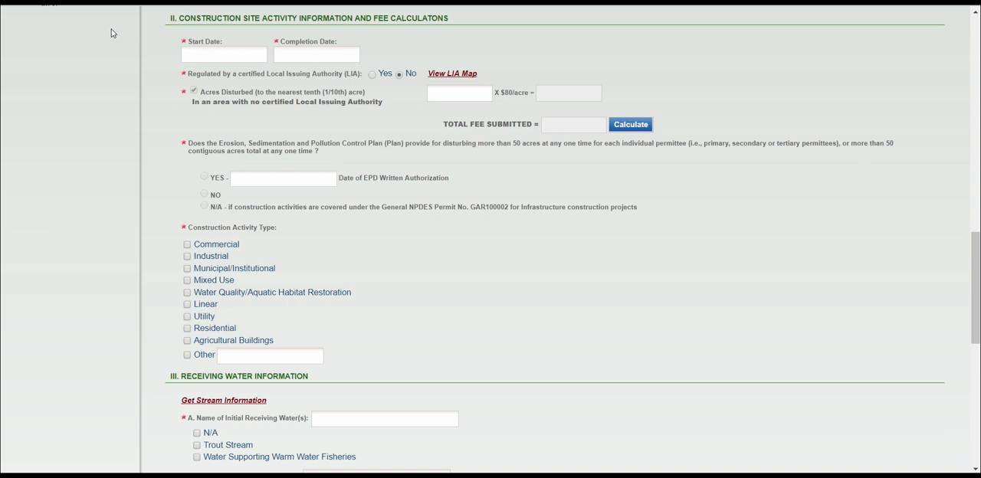
{"action": "left_click", "coordinate": [224, 54]}
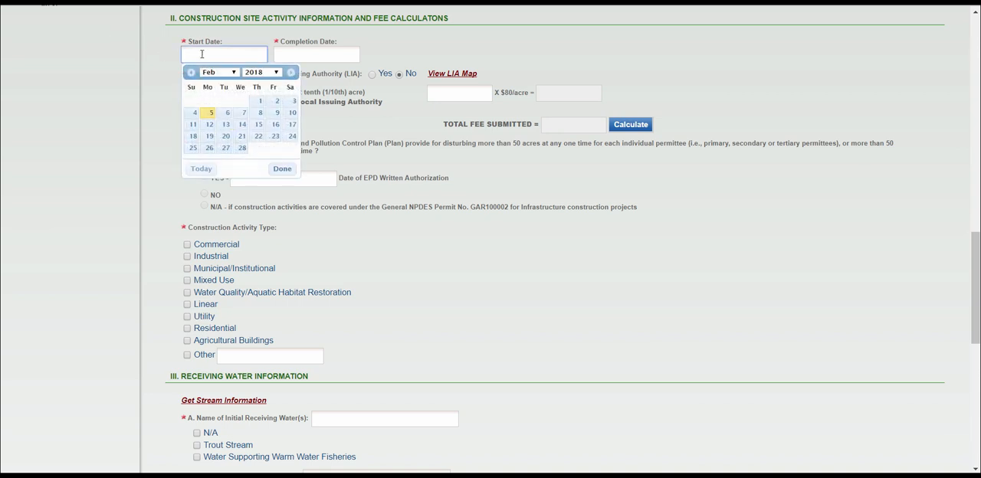
{"action": "left_click", "coordinate": [317, 54]}
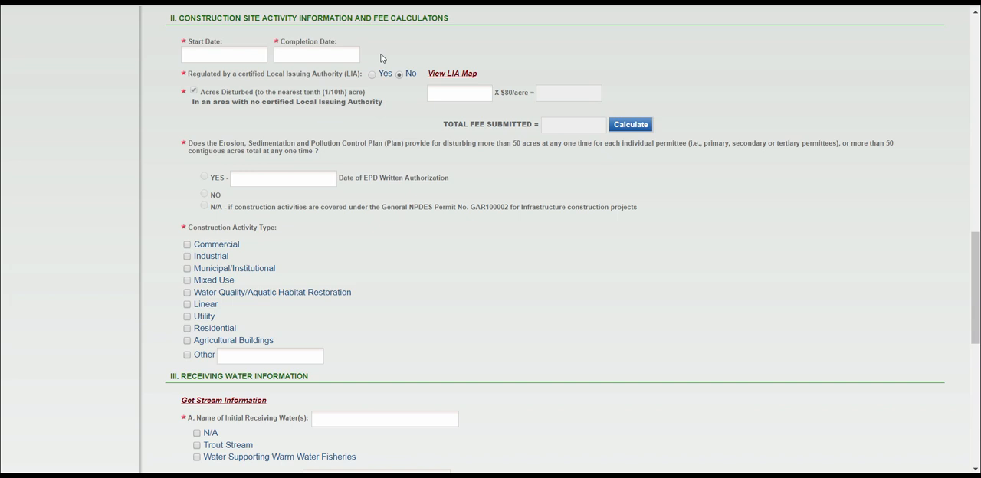
{"action": "mouse_move", "coordinate": [373, 80]}
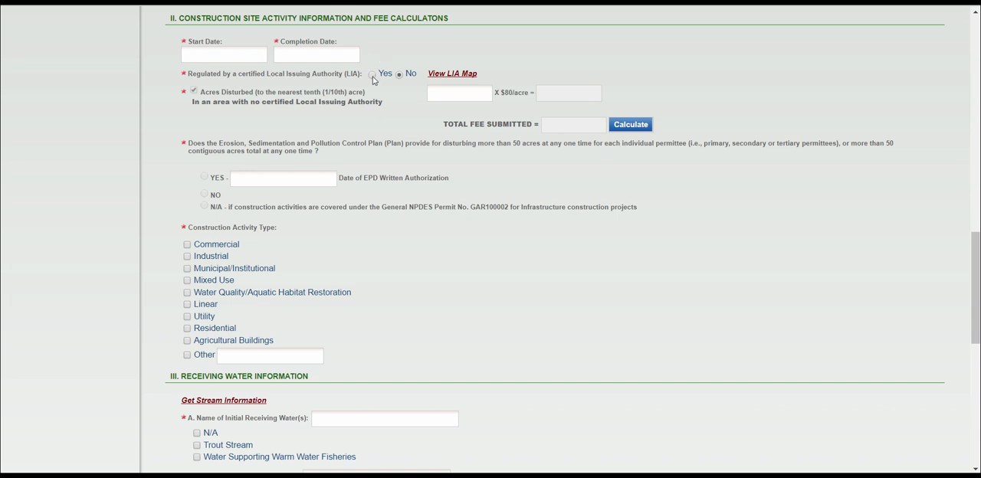
{"action": "left_click", "coordinate": [372, 73]}
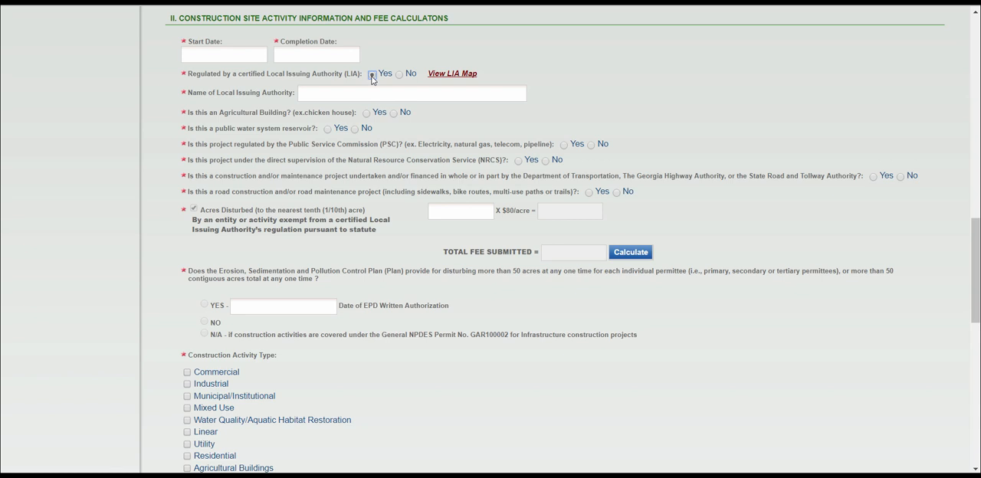
{"action": "left_click", "coordinate": [399, 73]}
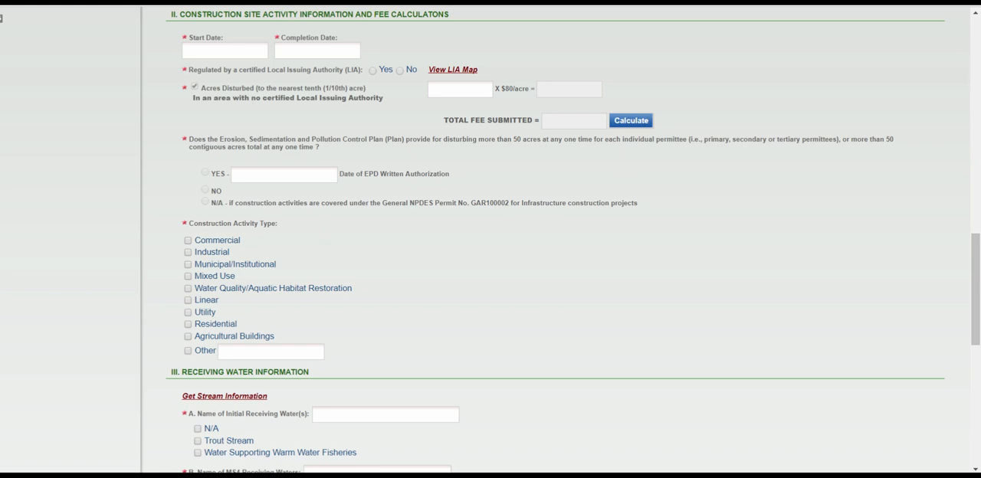
{"action": "mouse_move", "coordinate": [452, 69]}
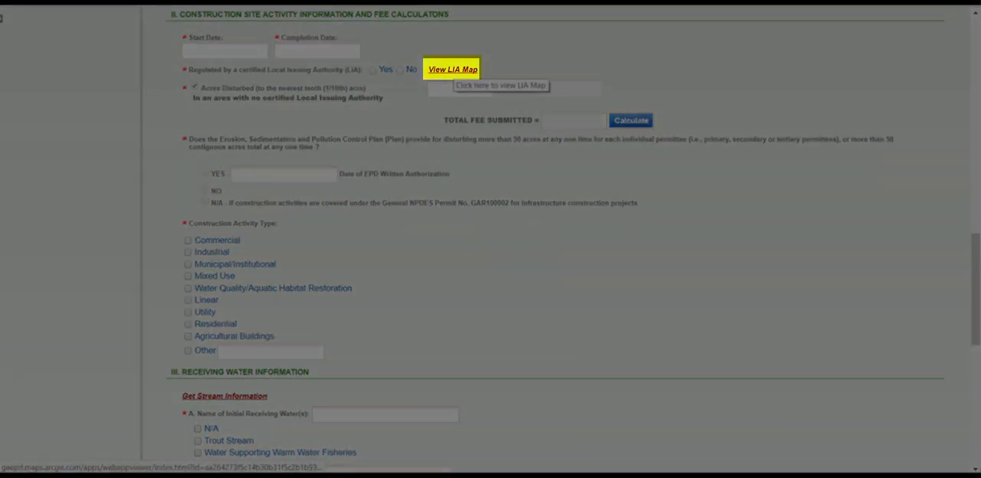
- View the Georgia EPD map of certified Local Issuing Authority counties, then return to the form
{"action": "left_click", "coordinate": [451, 69]}
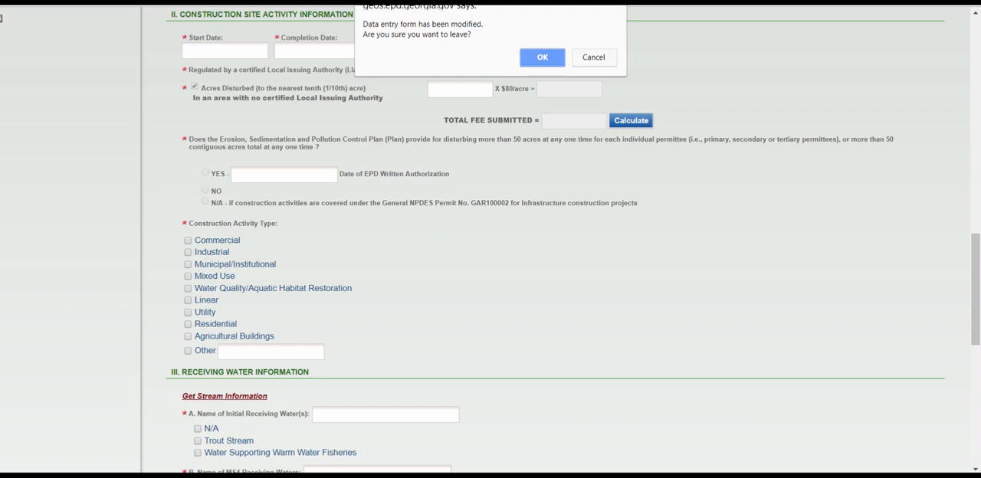
{"action": "left_click", "coordinate": [542, 56]}
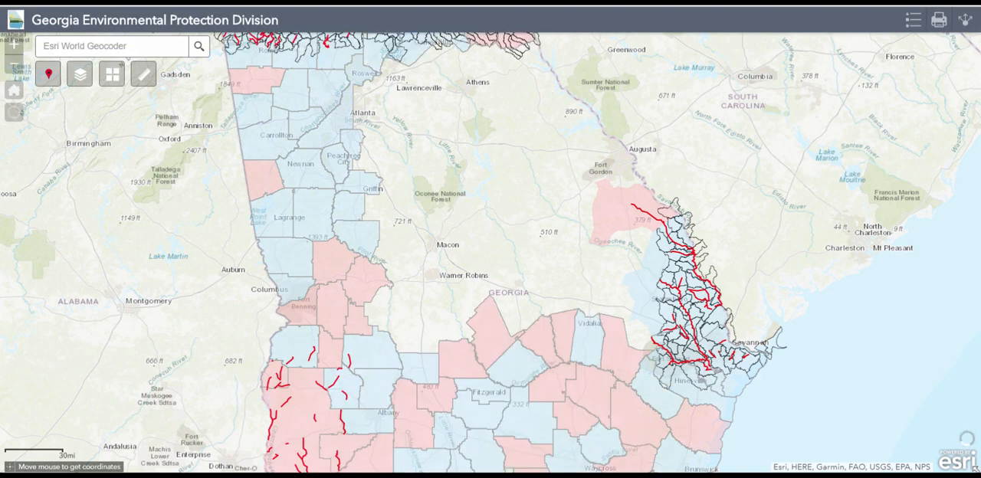
{"action": "left_click", "coordinate": [913, 19]}
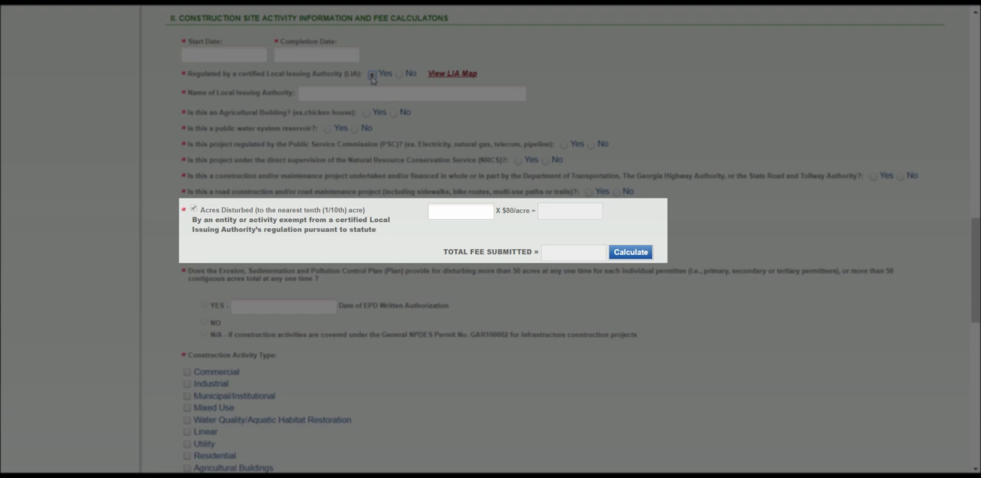
- Enter 12.3 disturbed acres for a $984.00 fee, answer No to 50 acres, and mark Industrial
{"action": "left_click", "coordinate": [400, 67]}
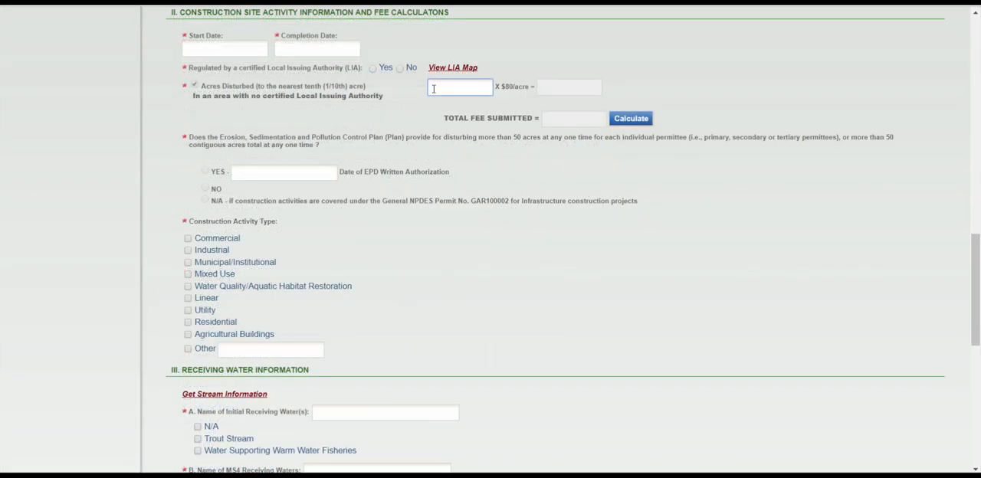
{"action": "type", "text": "12.3"}
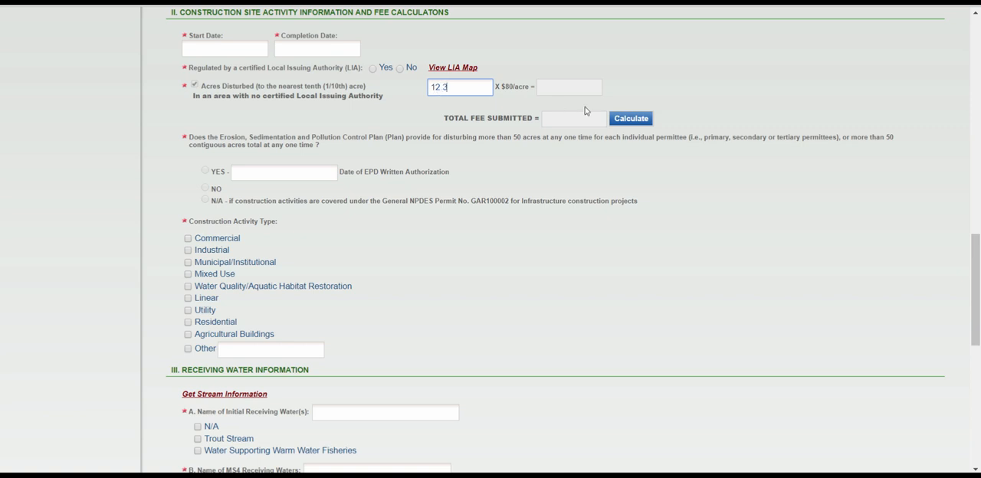
{"action": "left_click", "coordinate": [631, 118]}
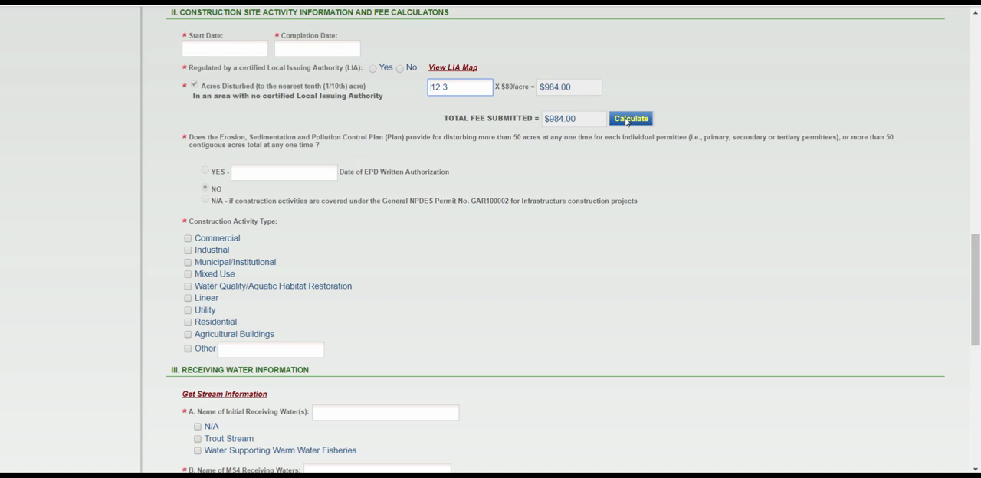
{"action": "left_click", "coordinate": [188, 250]}
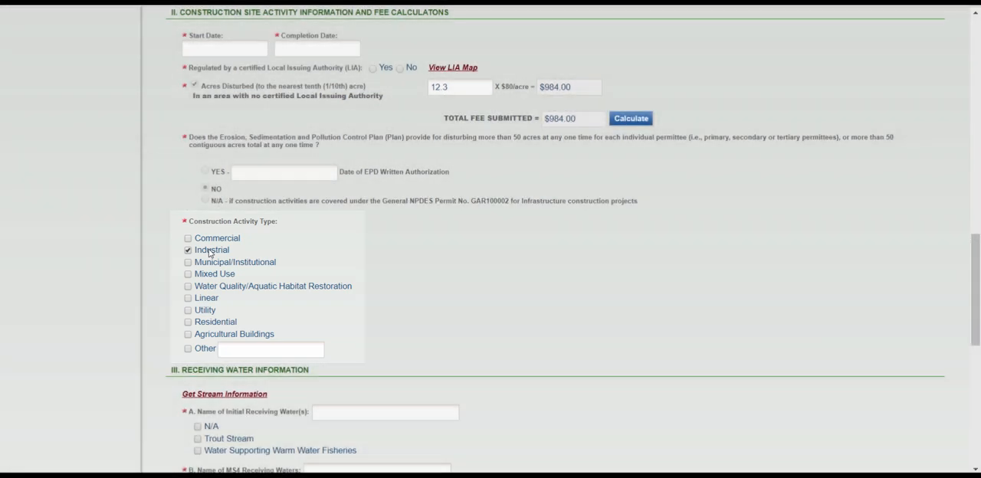
- Set stream sampling to N/A, outfall sampling to Trout Stream and Warm Water Fisheries, impaired streams No
{"action": "scroll", "scroll_direction": "down", "scroll_amount": 3}
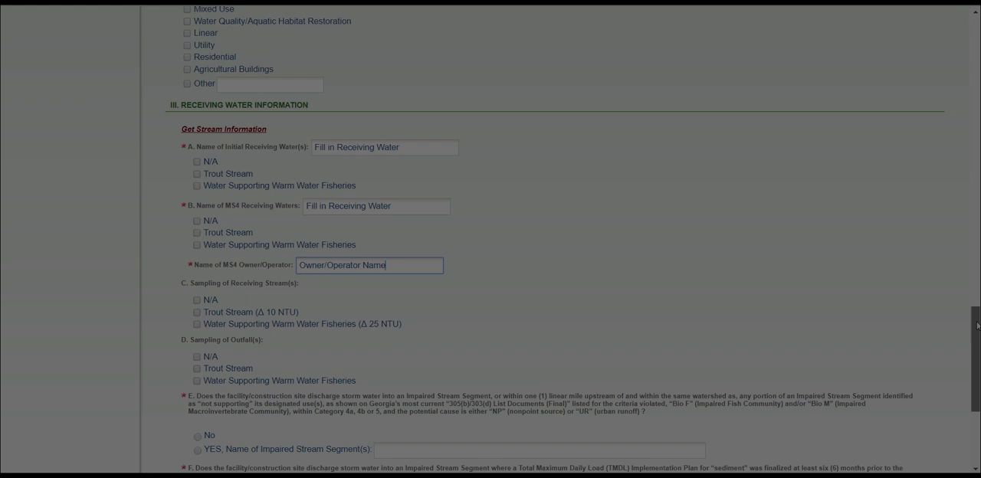
{"action": "scroll", "scroll_direction": "down", "scroll_amount": 3}
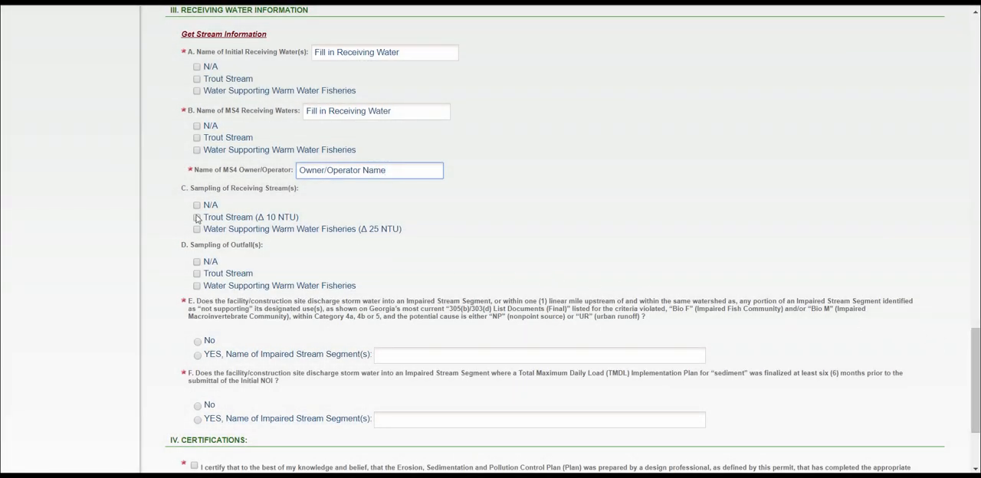
{"action": "left_click", "coordinate": [197, 217]}
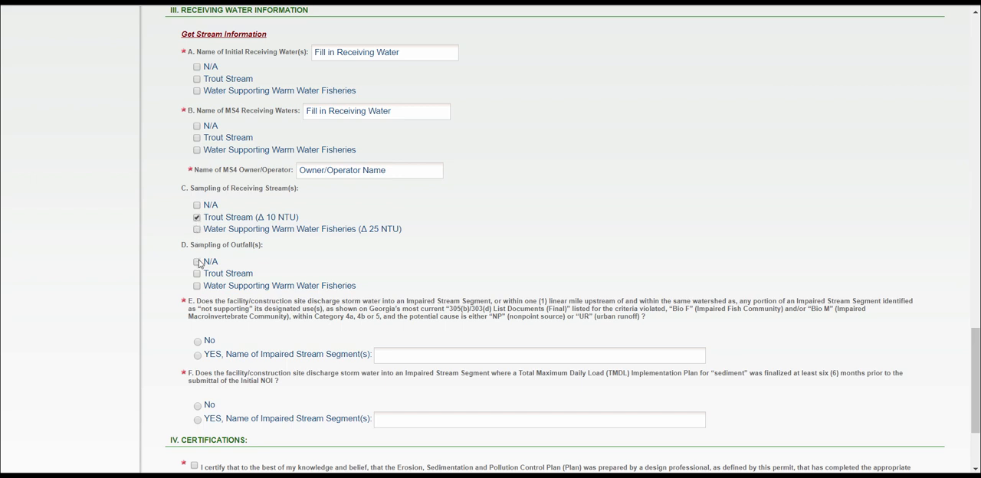
{"action": "left_click", "coordinate": [197, 273]}
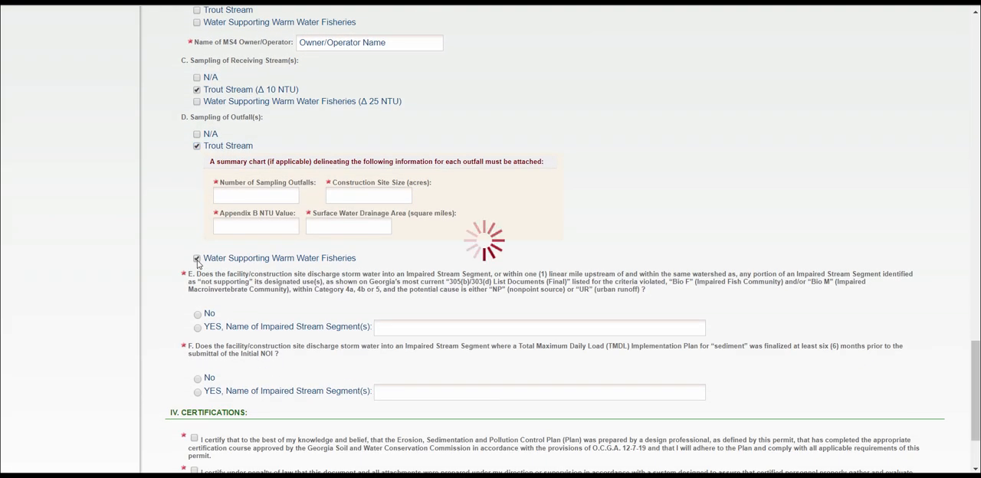
{"action": "left_click", "coordinate": [197, 258]}
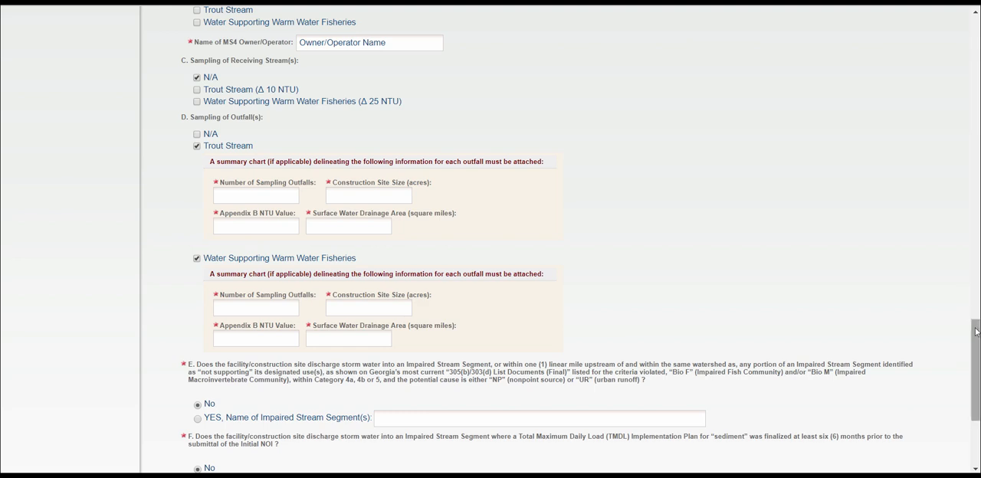
{"action": "scroll", "scroll_direction": "down", "scroll_amount": 3}
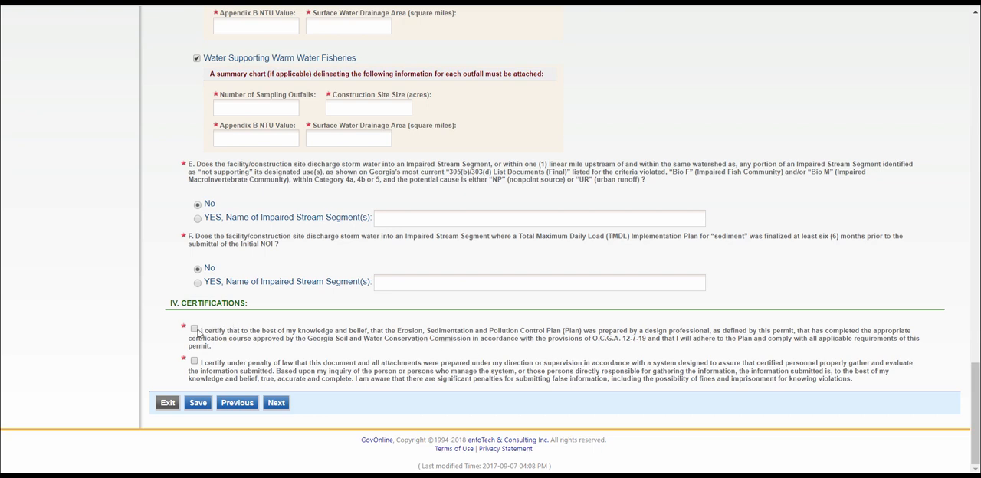
- Accept the erosion control plan certifications and advance to the Attachment step
{"action": "left_click", "coordinate": [194, 329]}
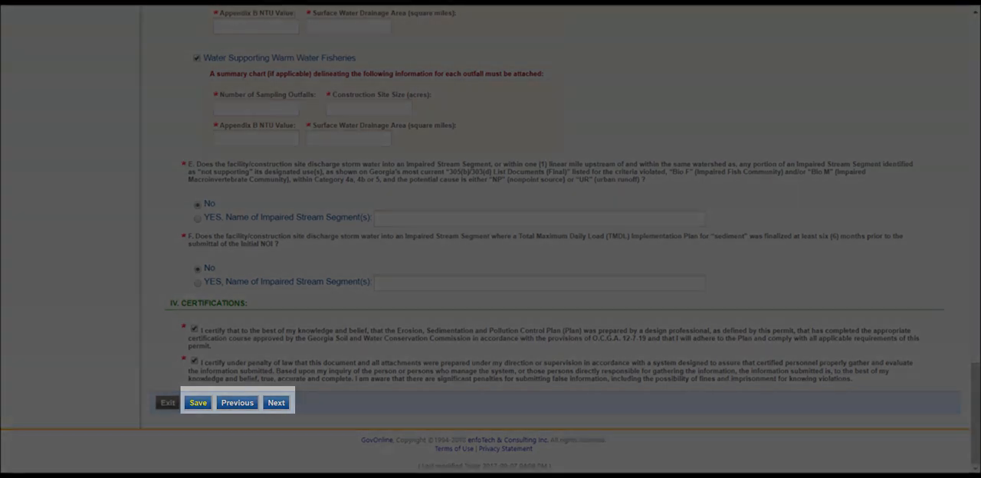
{"action": "left_click", "coordinate": [276, 402]}
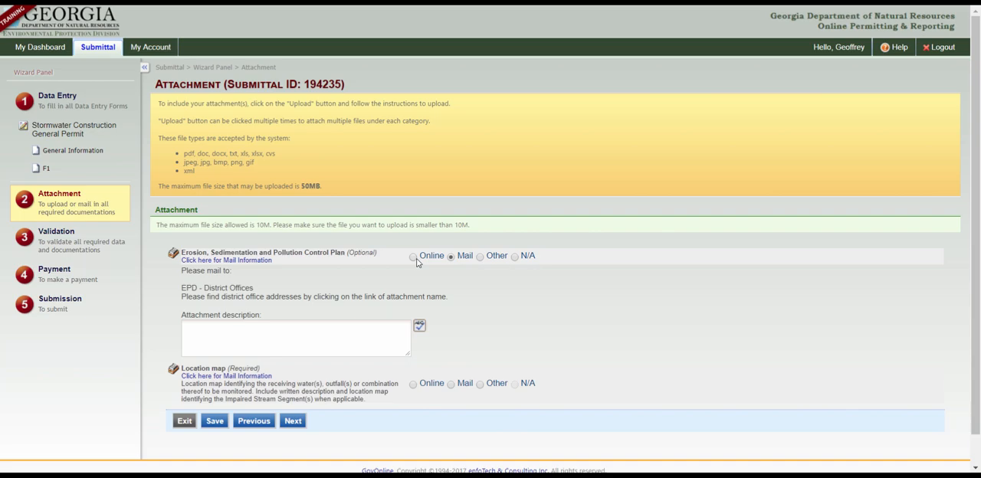
- Set the erosion control plan and location map to Online upload, then reach Validation
{"action": "left_click", "coordinate": [413, 256]}
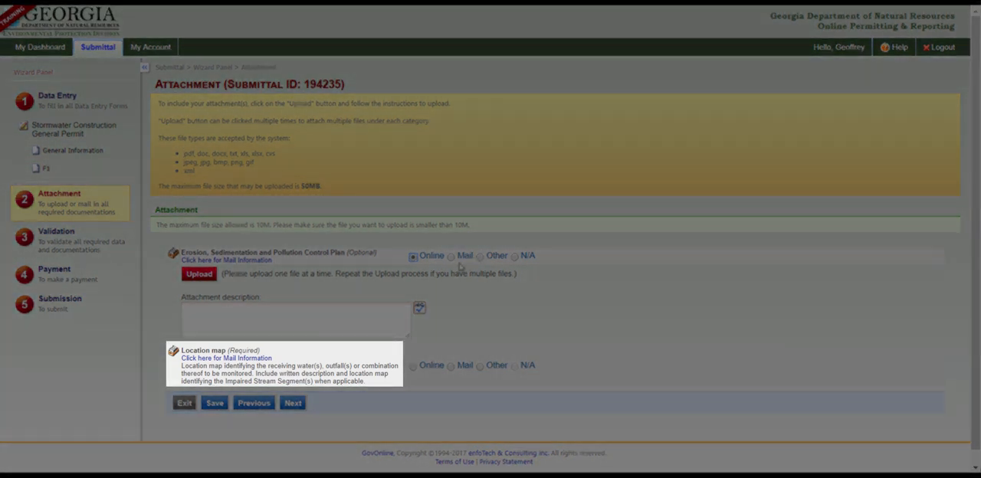
{"action": "mouse_move", "coordinate": [226, 358]}
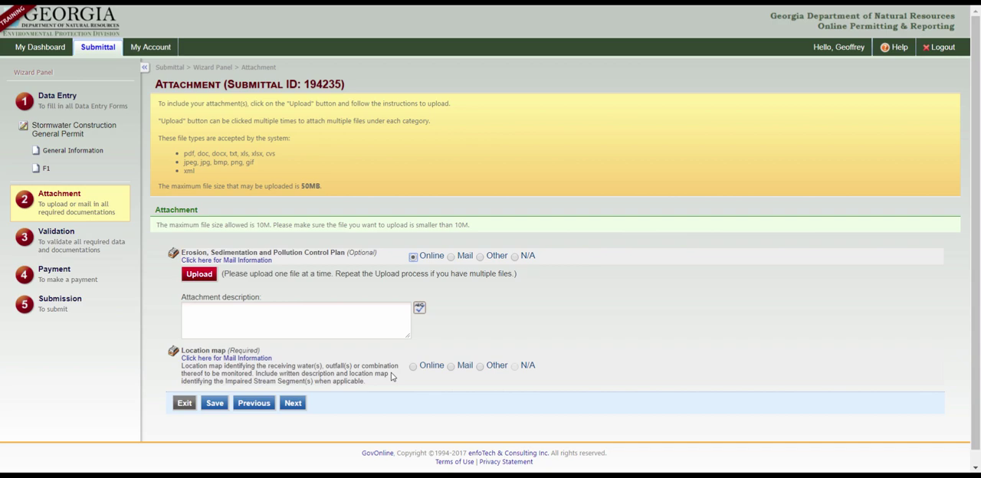
{"action": "left_click", "coordinate": [413, 366]}
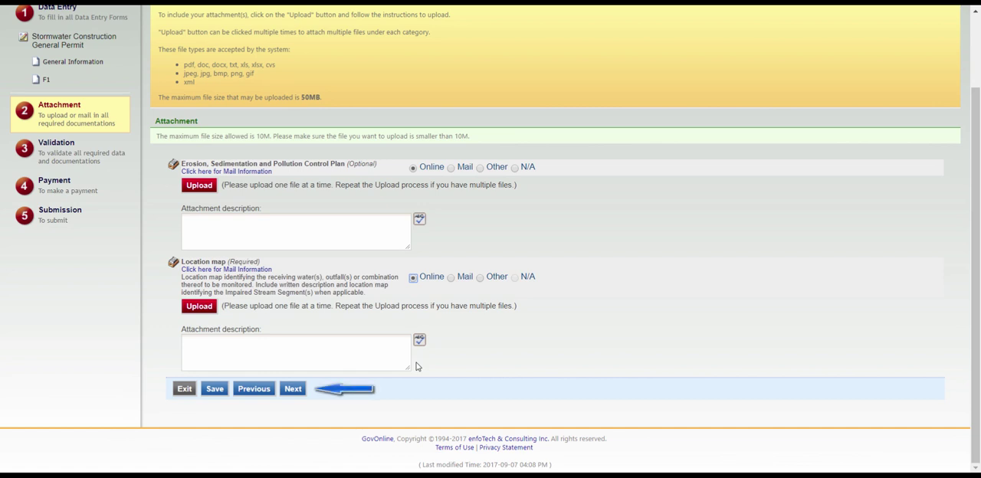
{"action": "left_click", "coordinate": [292, 388]}
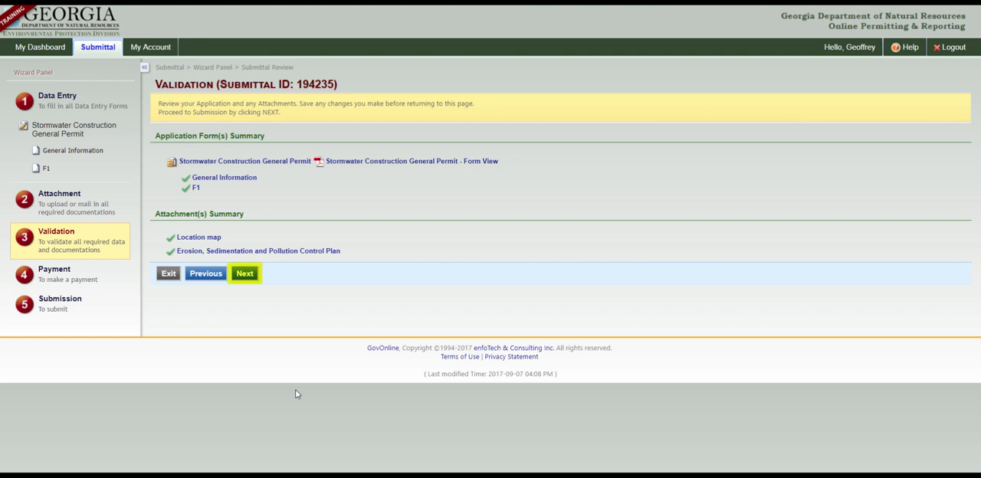
{"action": "mouse_move", "coordinate": [259, 307]}
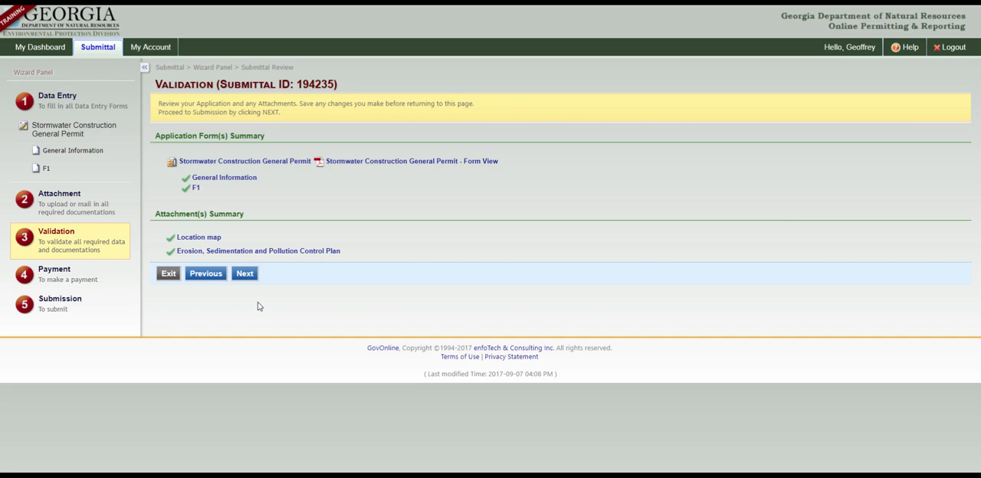
- Choose Check as the payment method for the $1,880.00 fee and reach Submit Application
{"action": "left_click", "coordinate": [245, 273]}
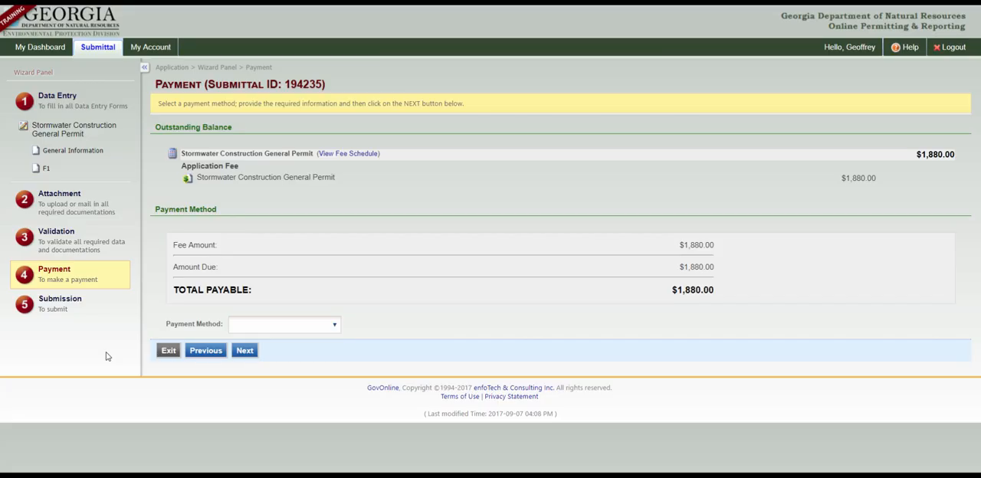
{"action": "mouse_move", "coordinate": [298, 325]}
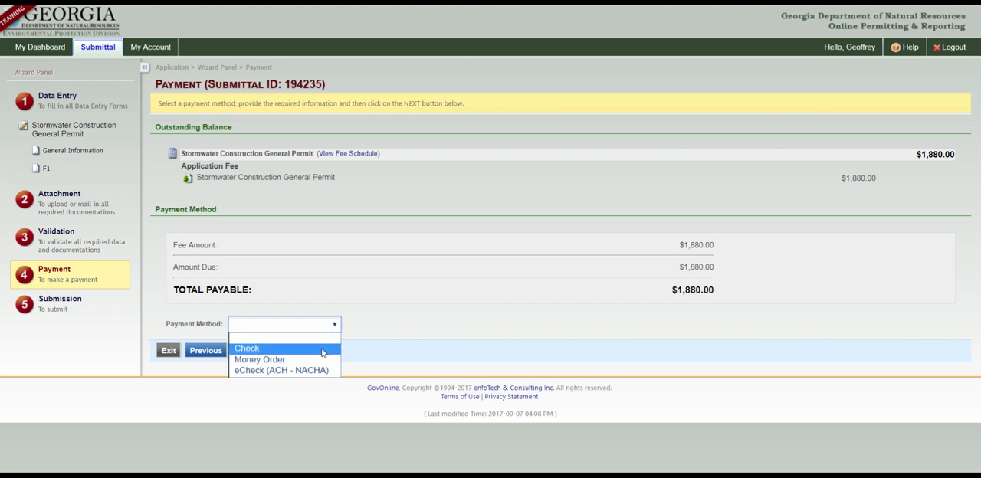
{"action": "left_click", "coordinate": [247, 349]}
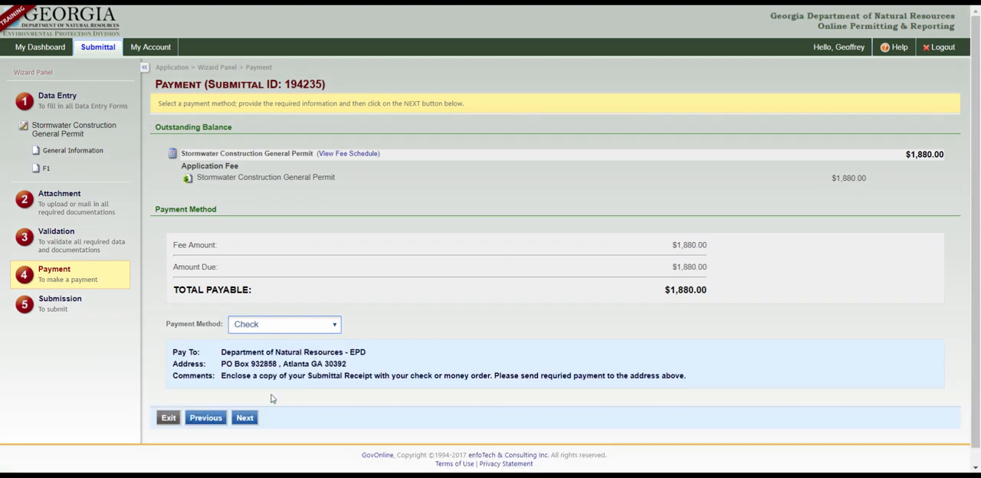
{"action": "left_click", "coordinate": [245, 418]}
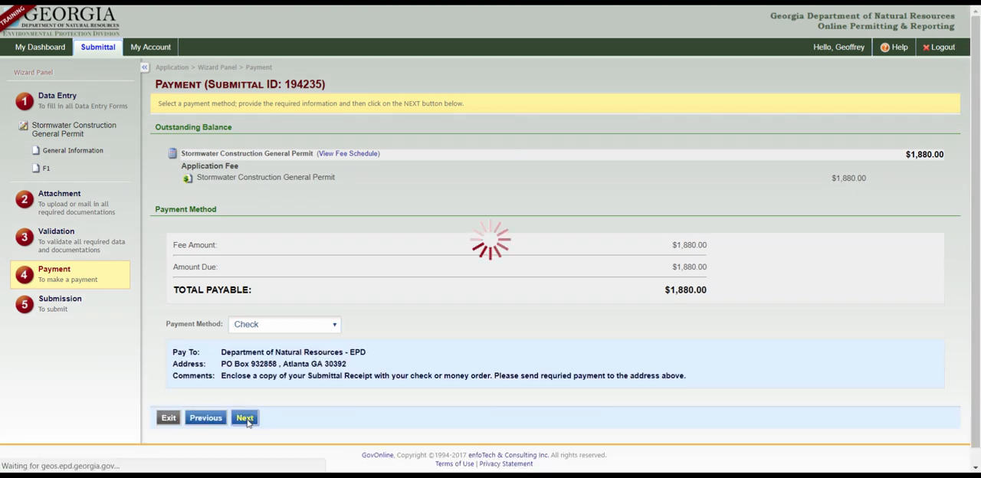
{"action": "left_click", "coordinate": [244, 418]}
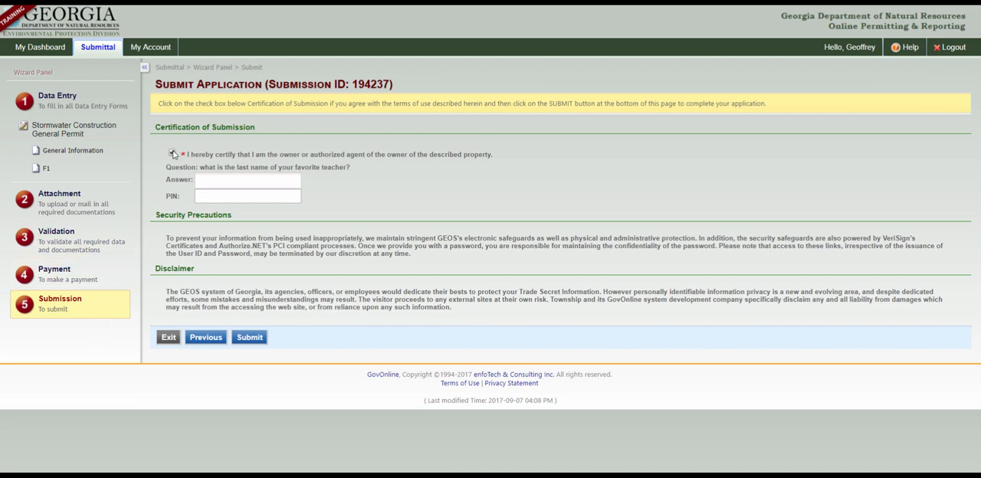
{"action": "left_click", "coordinate": [173, 153]}
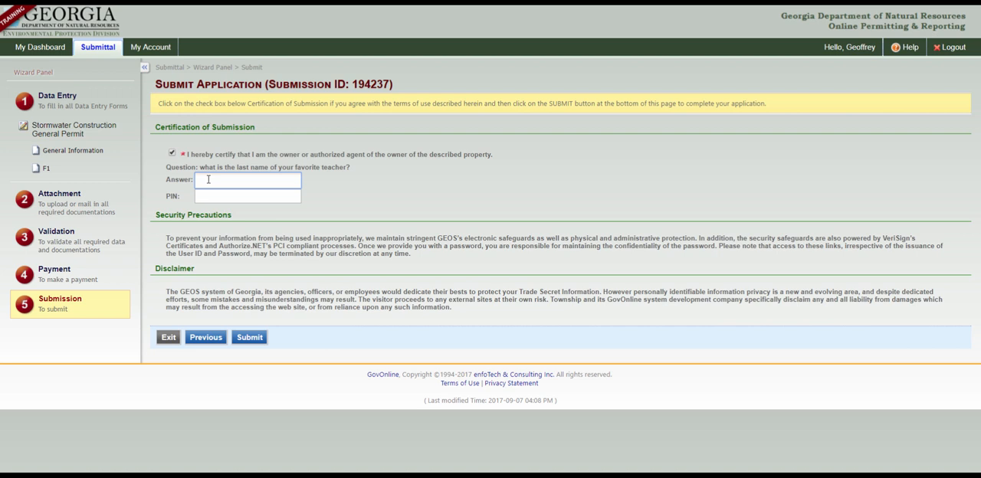
{"action": "type", "text": "Jackson"}
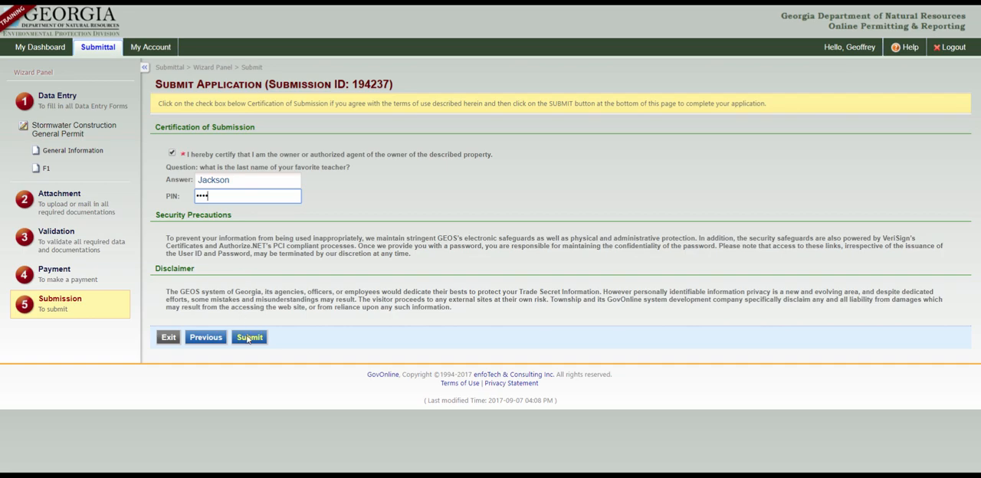
{"action": "left_click", "coordinate": [250, 337]}
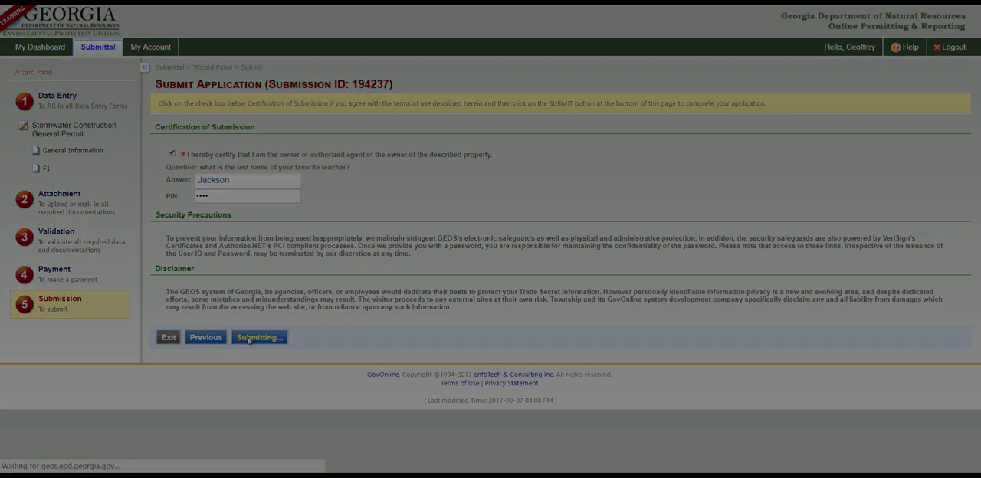
{"action": "left_click", "coordinate": [259, 338]}
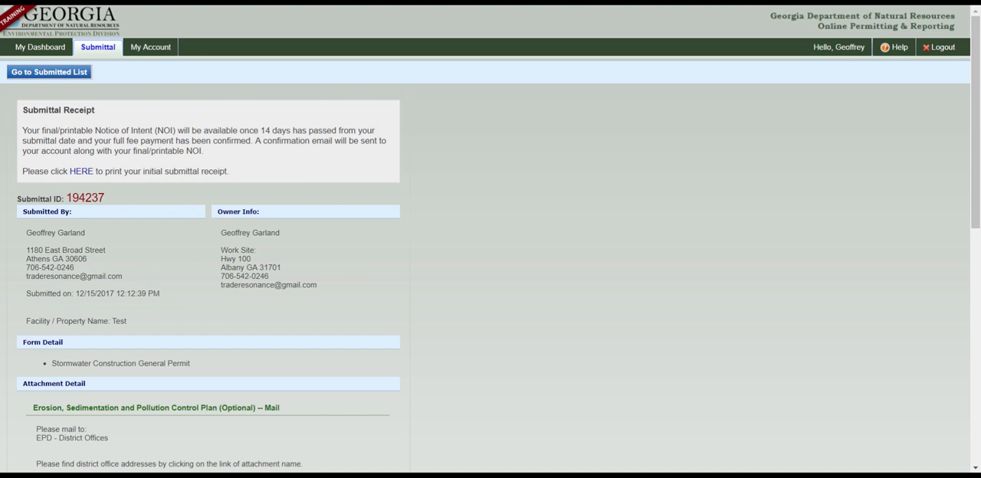
{"action": "double_click", "coordinate": [86, 198]}
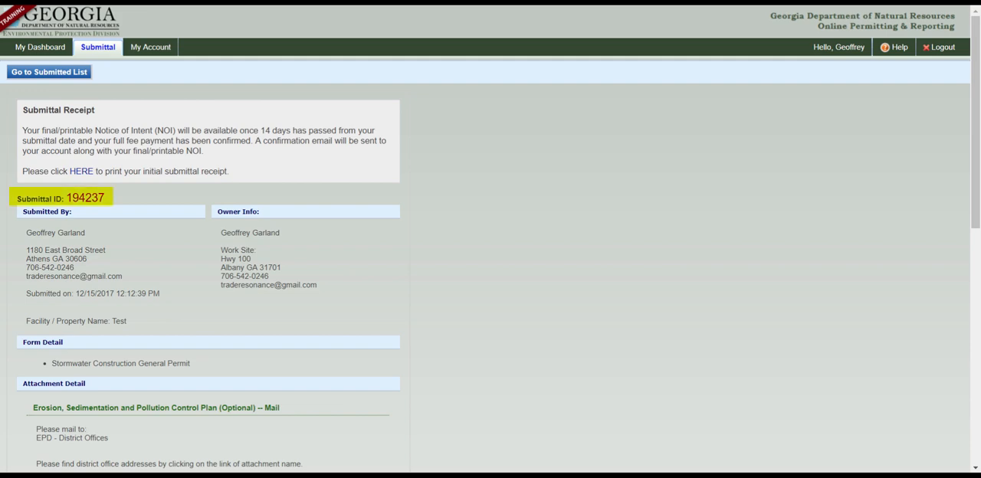